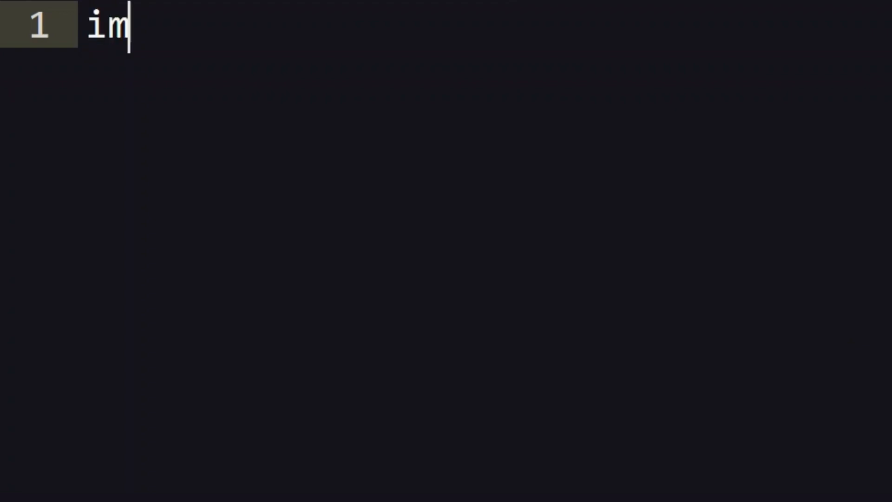
Step: Write import curses, def main(stdscr) and curses.wrapper(main) to launch it
type("port curses")
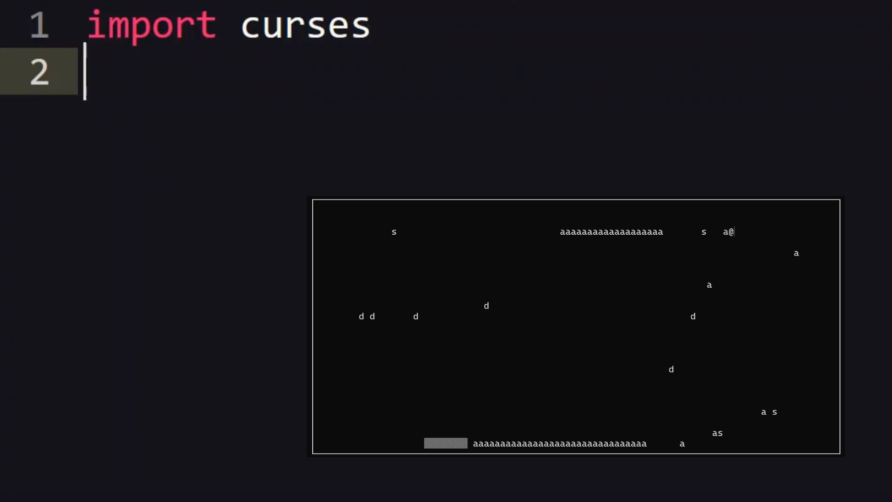
type("def")
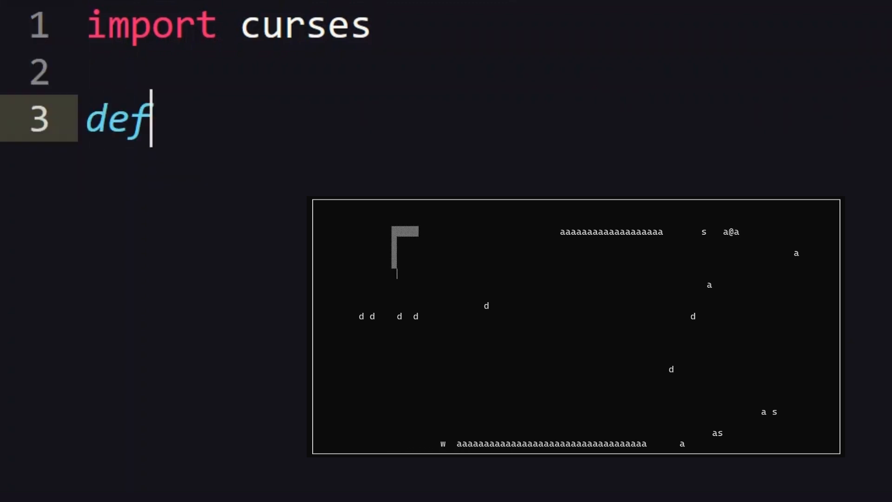
type("main():")
type("c")
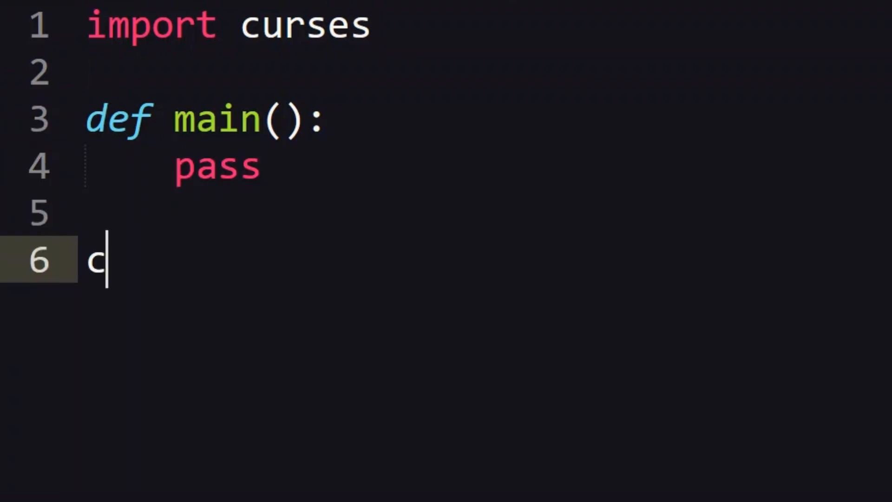
type("urses.wrapper")
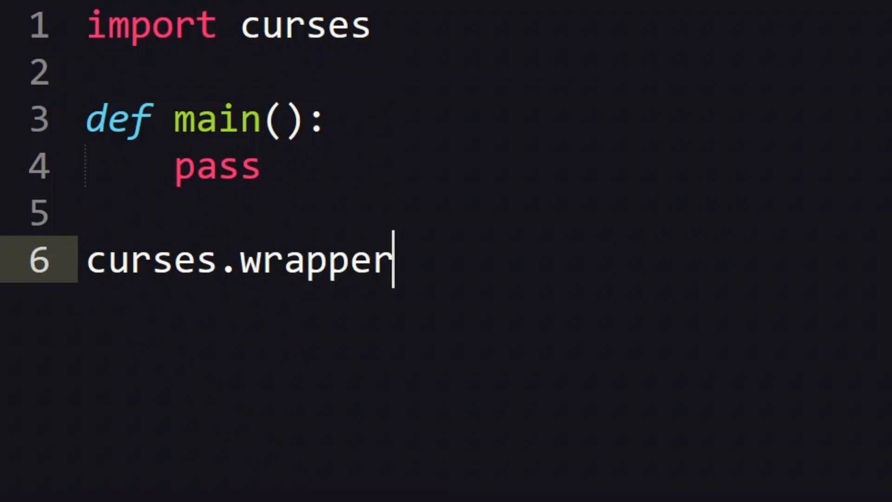
type("(main)")
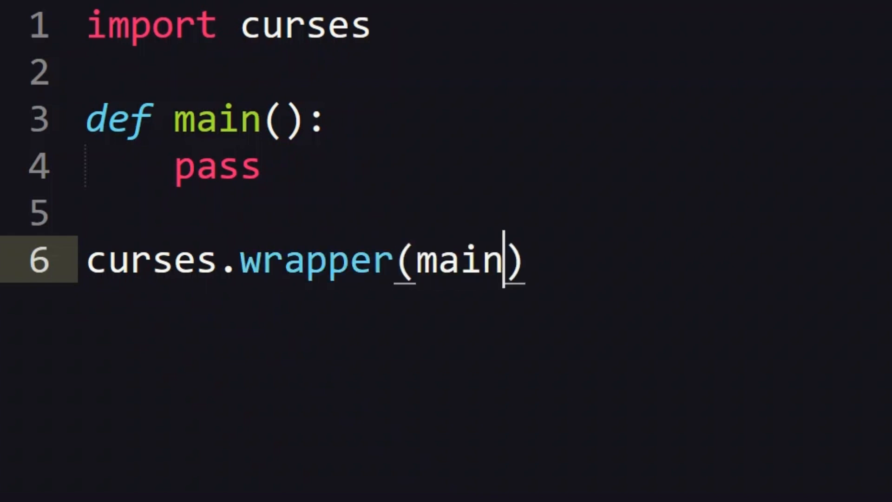
left_click(279, 118)
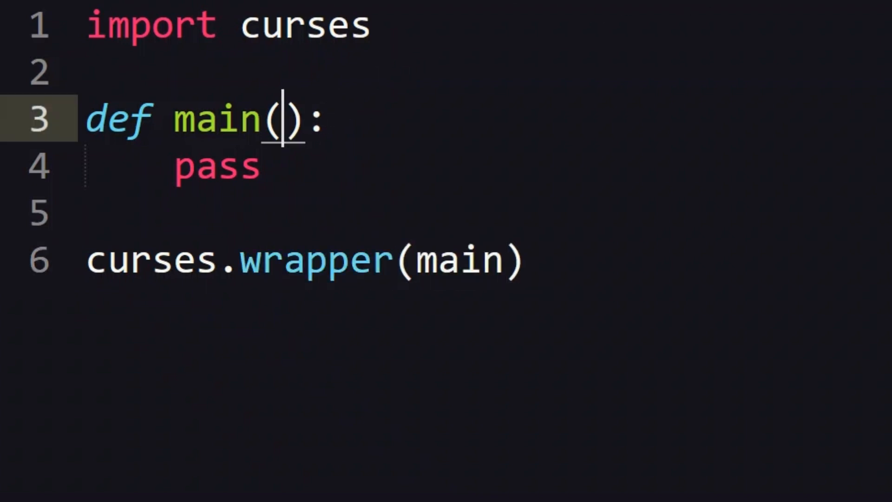
type("stdscr")
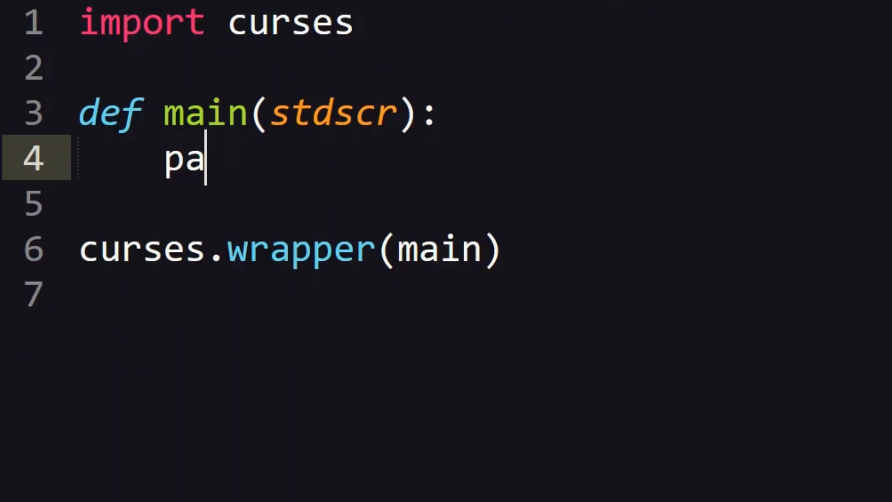
Step: Add a while True loop inside main with a comment about getting the user's keypress
type("while T")
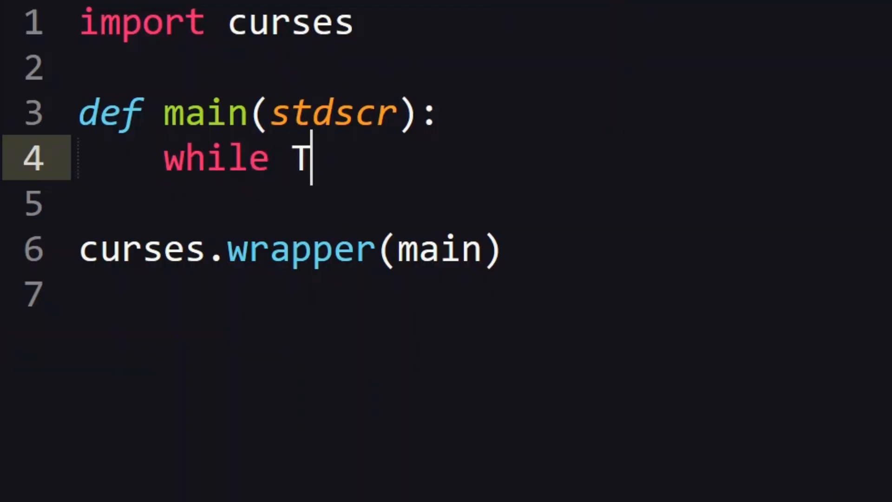
type("rue:")
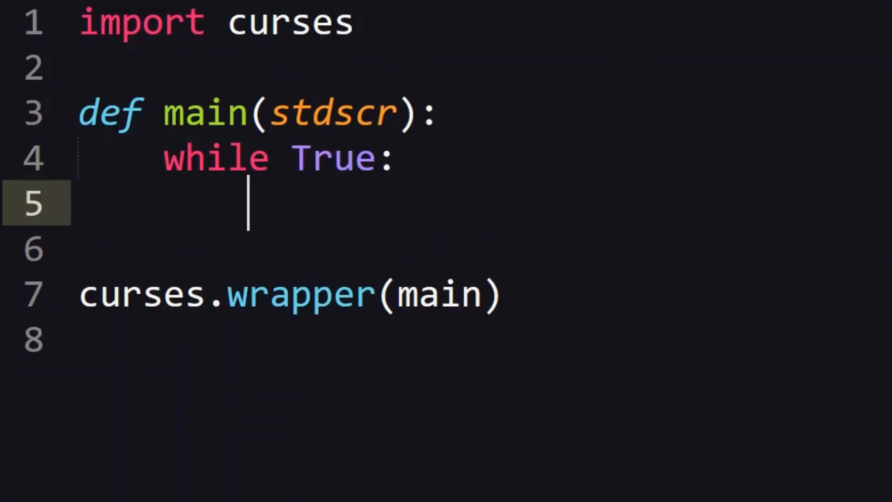
type("# Get the user's keypres")
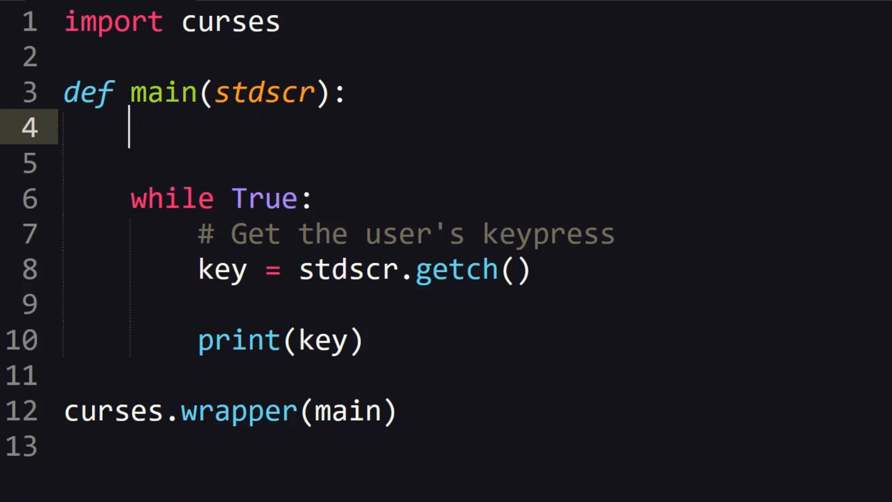
Step: Create segments = [[1, 1]] and begin drawing segments[0] with stdscr.addch
type("s")
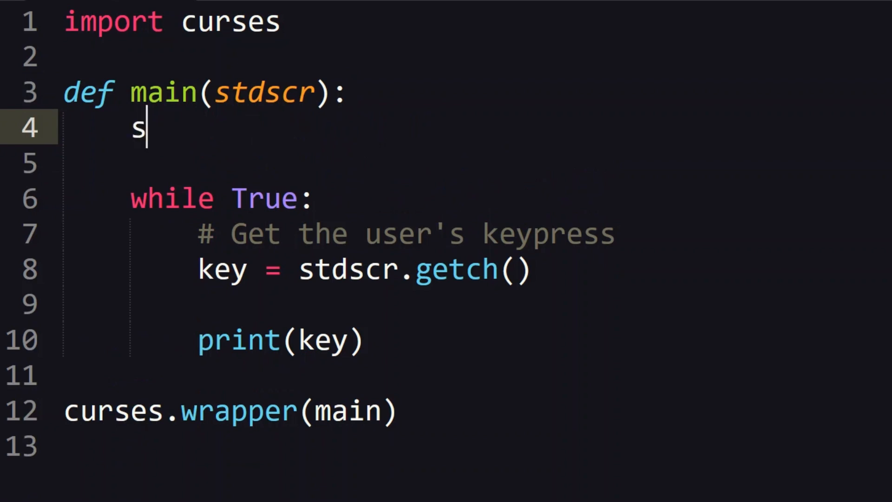
type("egments = [")
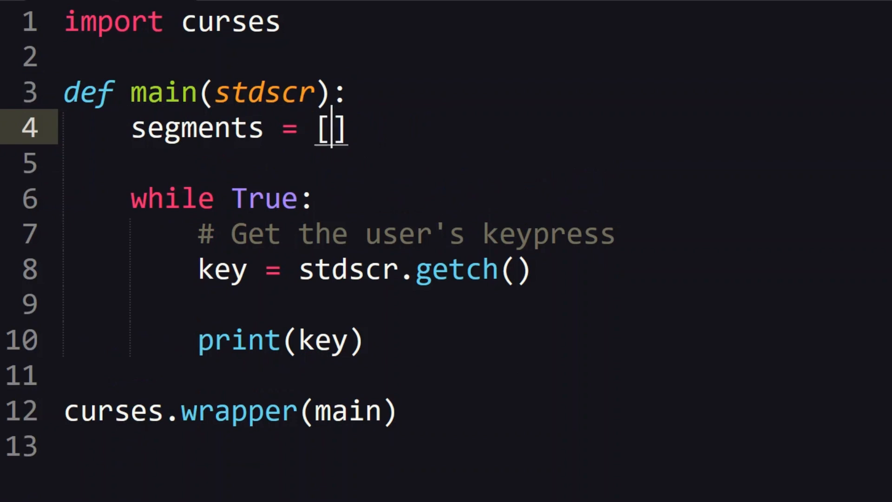
type("[1,")
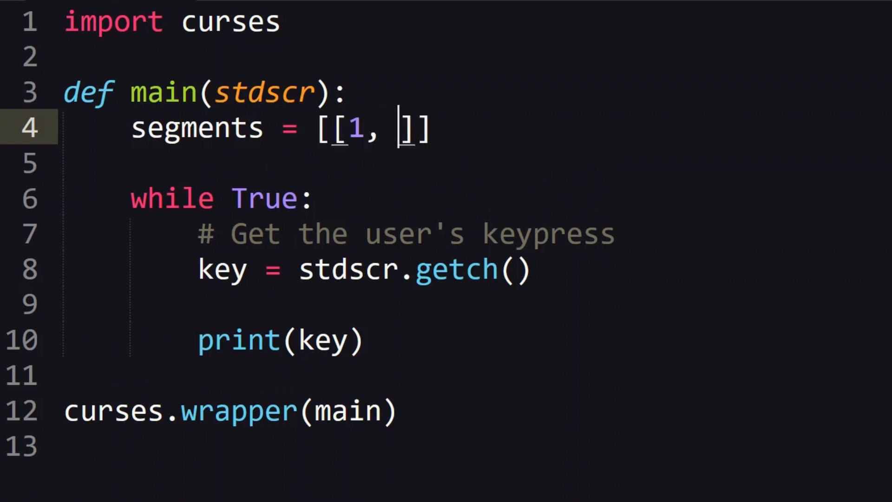
type("1")
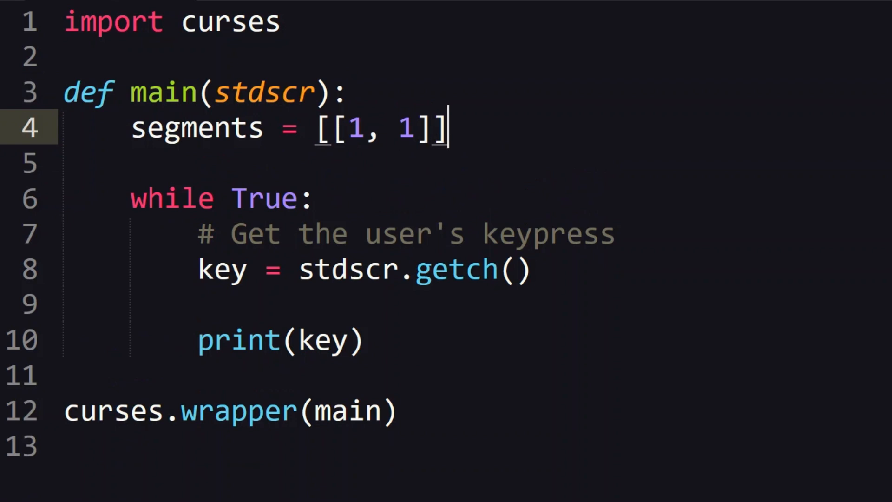
key("Return")
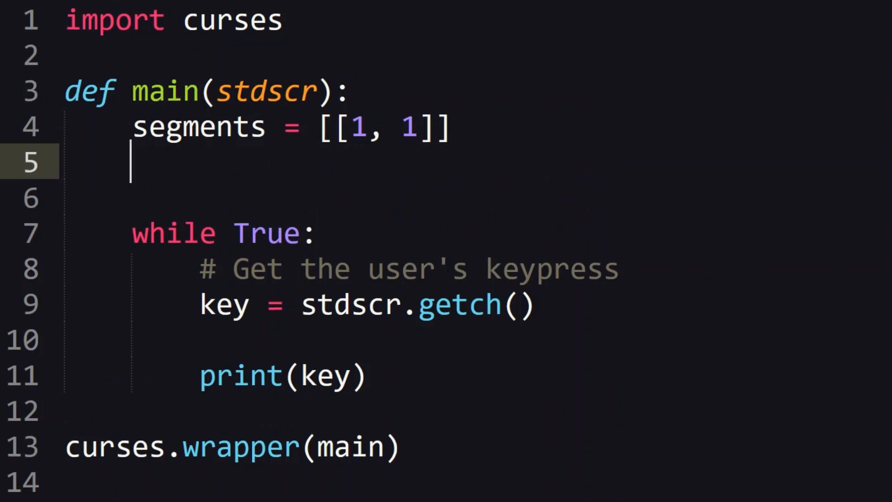
type("stdscr.addch(*")
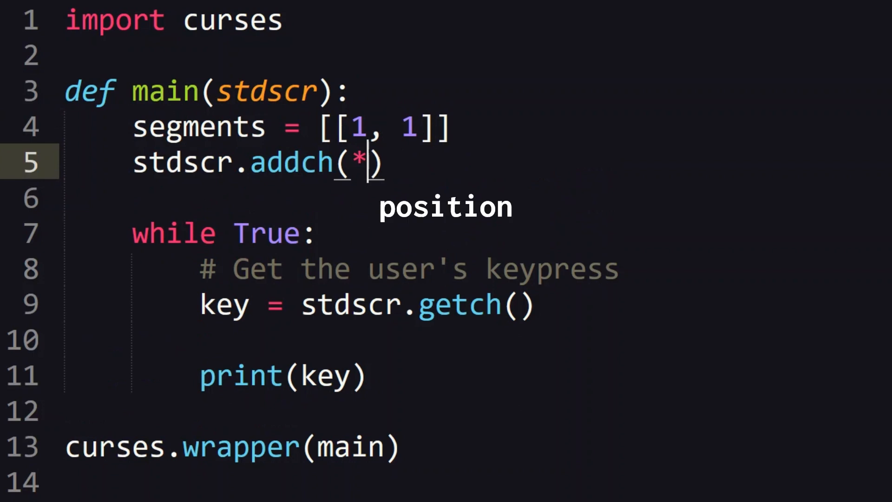
type("segments[0], cur")
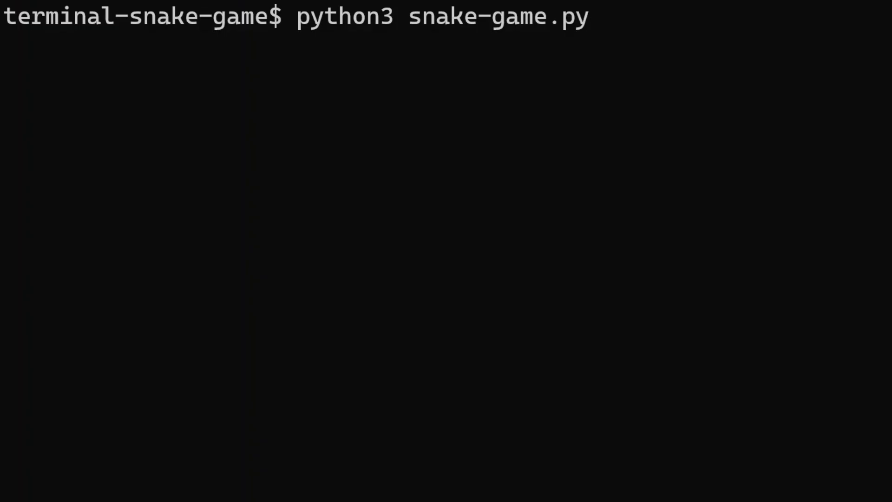
Step: Run python3 snake-game.py in Terminal to test drawing the first segment
key("Return")
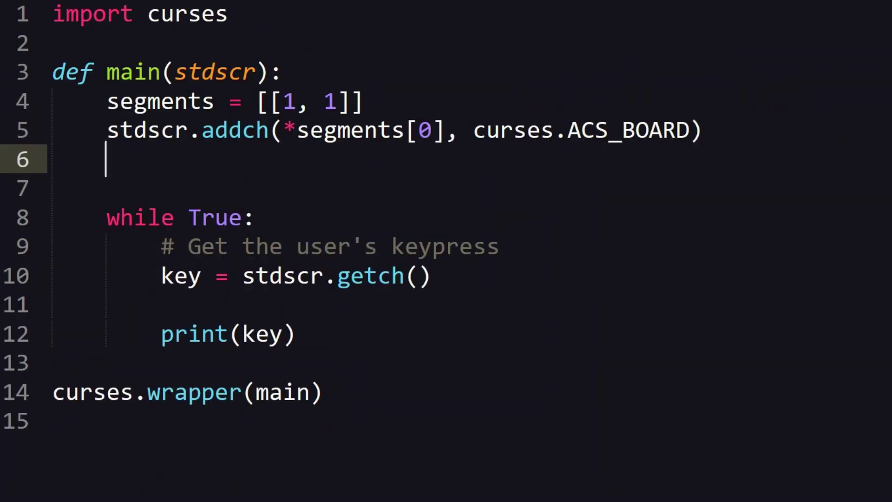
Step: Define dirs mapping ord("w"), ord("a"), ord("s"), ord("d") to [-1,0], [0,-1], [1,0], [0,1]
type("dirs =")
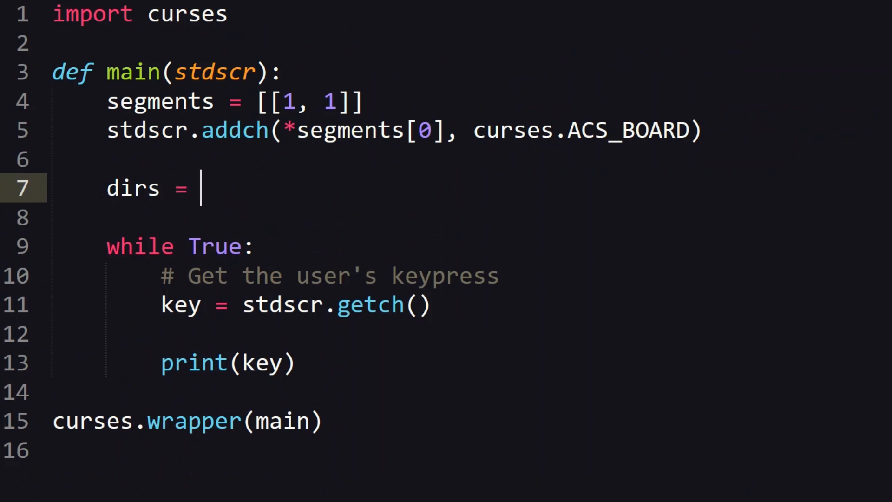
type("{")
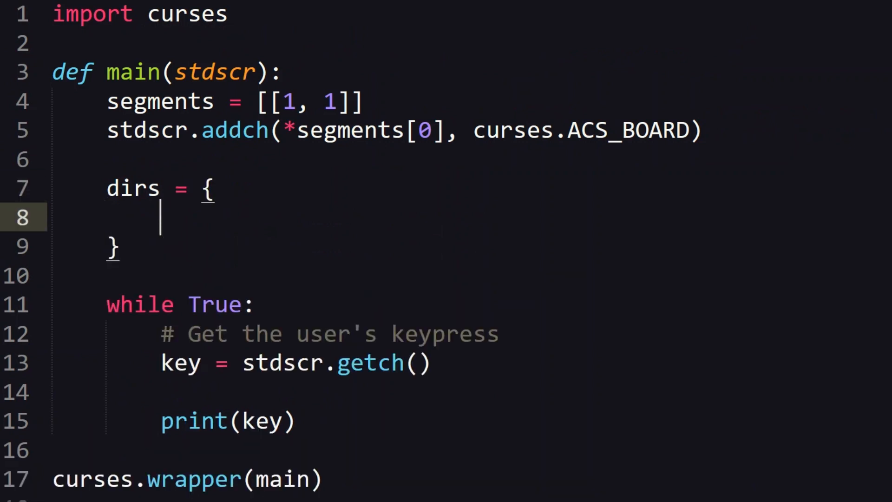
type("ord(")
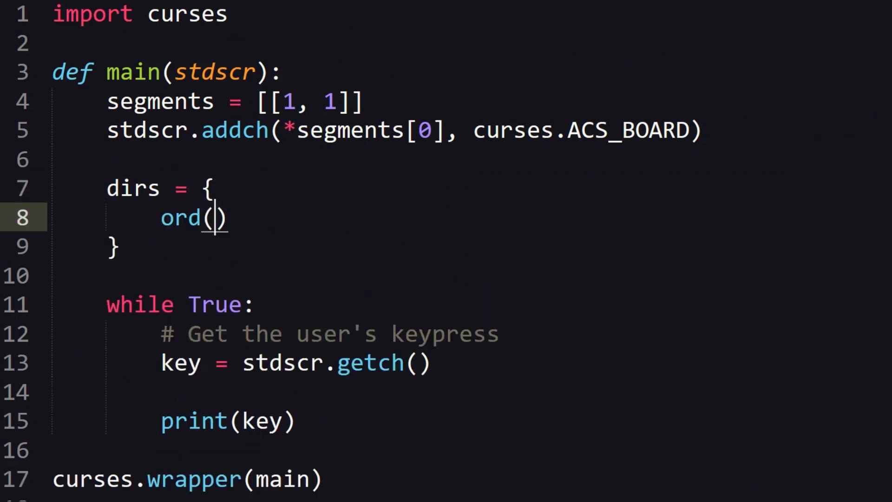
type("\"")
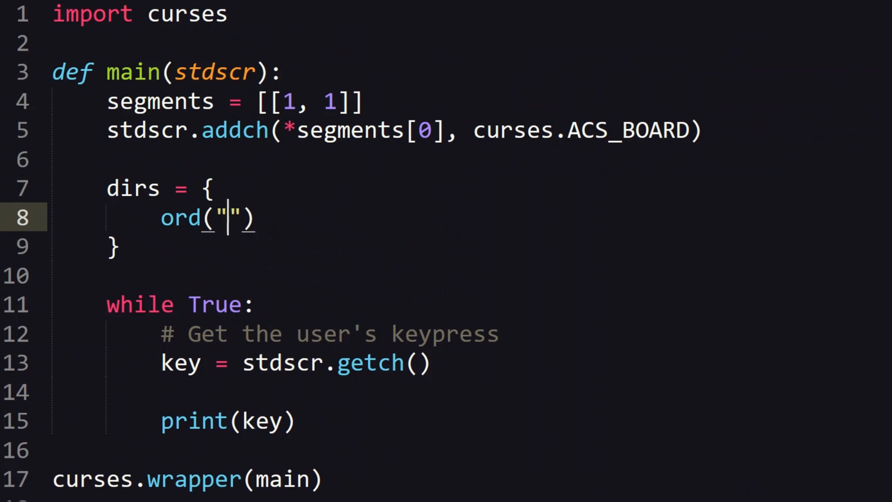
type("w\": []")
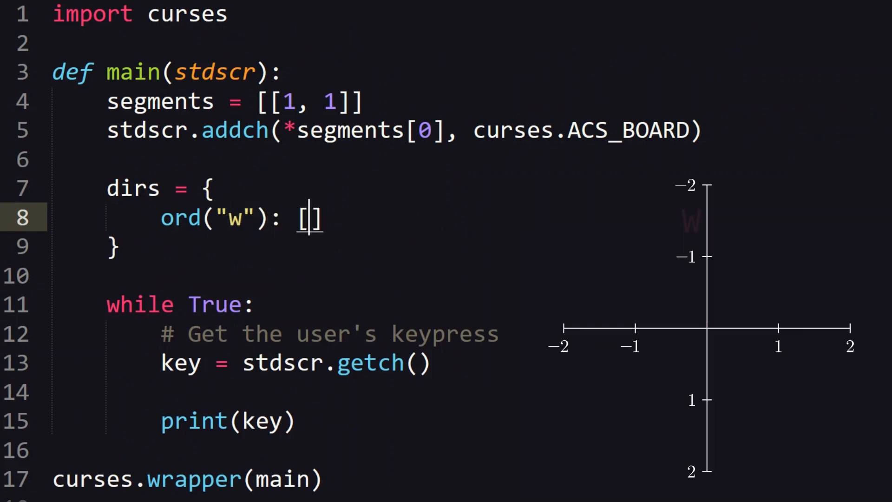
type("-1, 0],\\n        ord(\"a\"):")
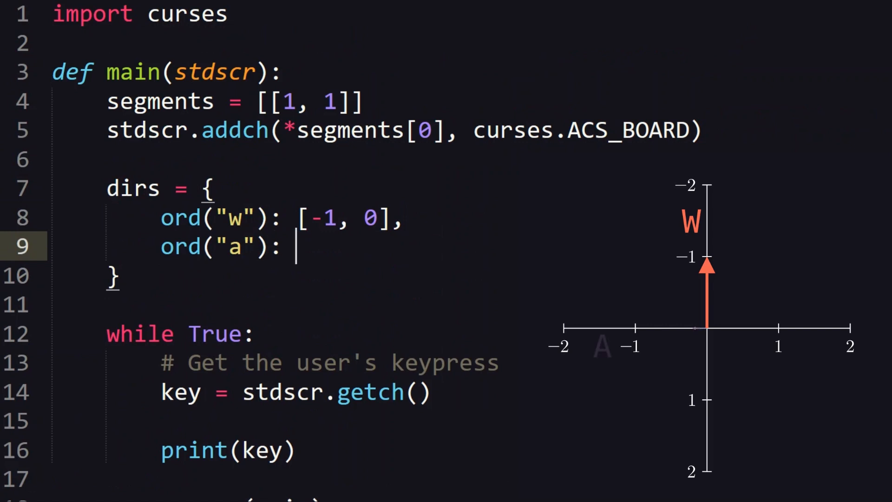
type("[0, -1],")
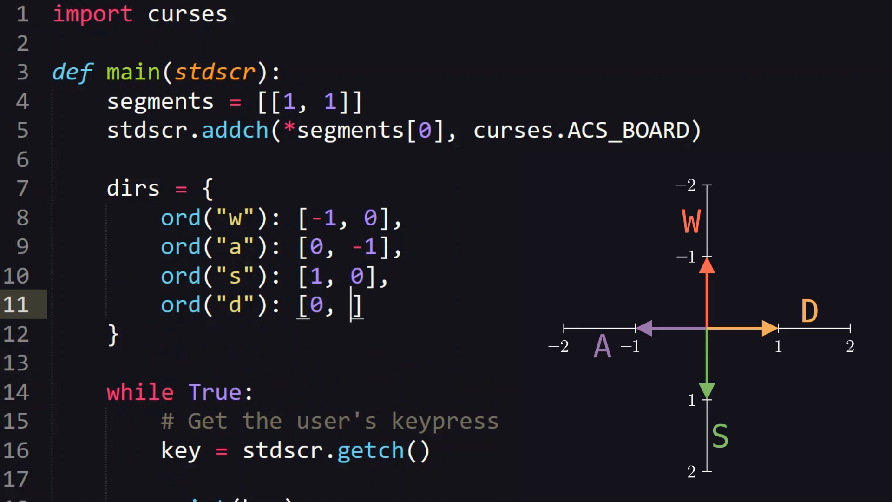
type("1")
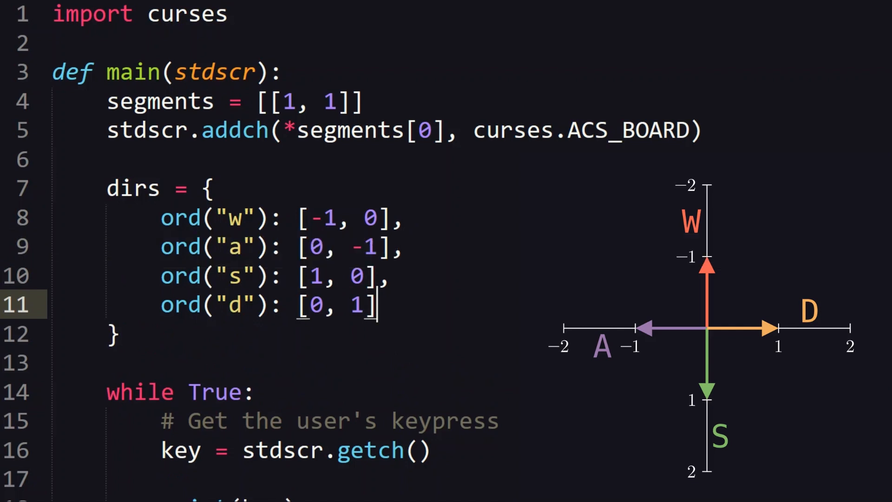
type("directio")
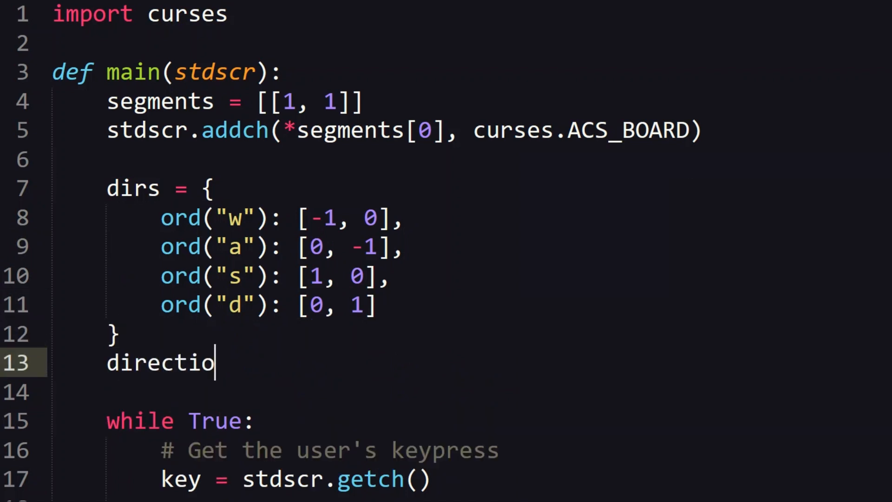
Step: Set direction = [0, 1] initially and direction = dirs[key] inside the loop
type("n =")
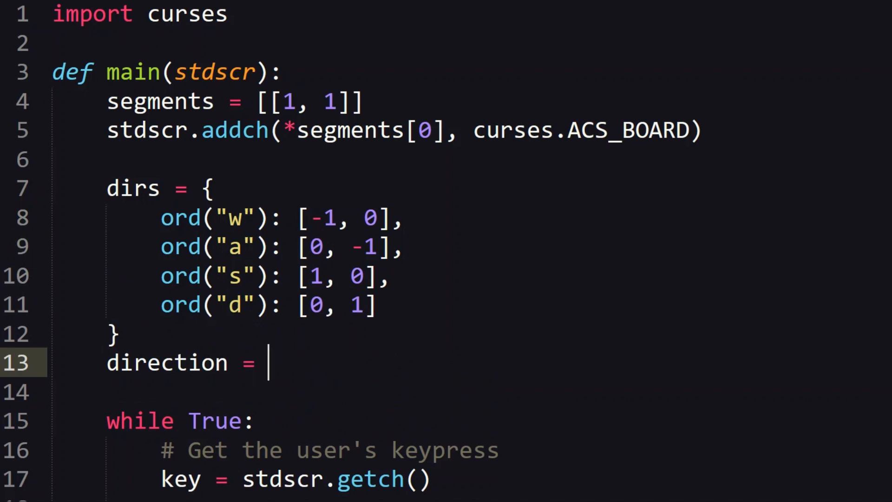
type("[0, 1]")
type("direction = dirs")
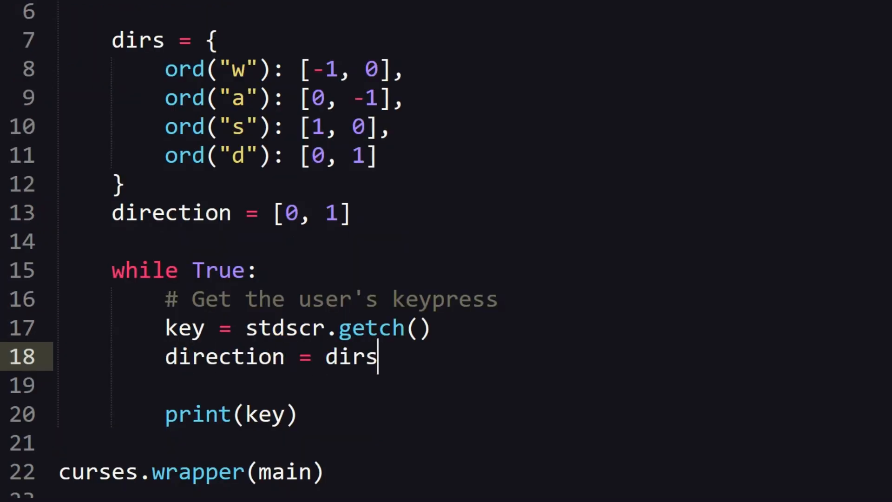
type("[key]")
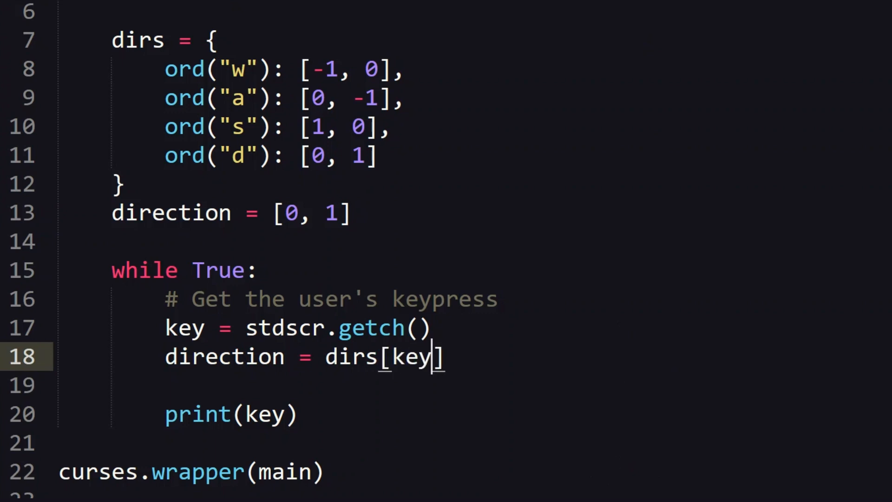
Step: Compute head from segments[0] plus direction and begin inserting it into segments
type("head =")
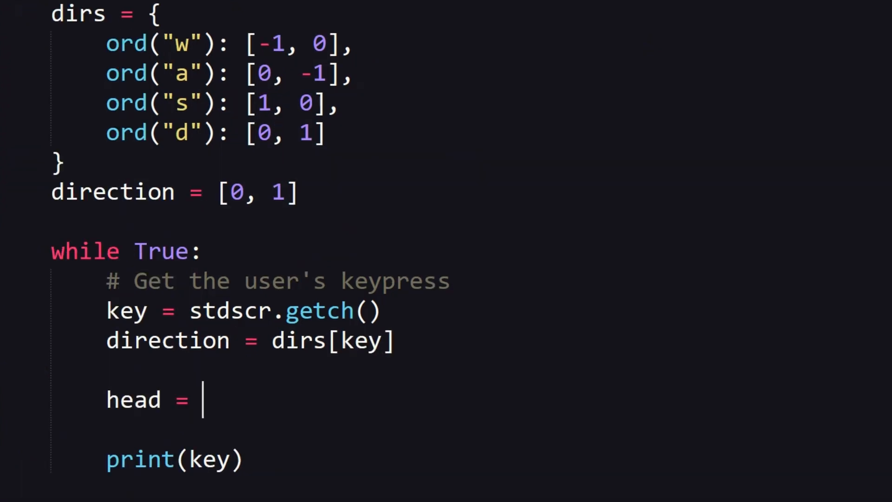
type("[]")
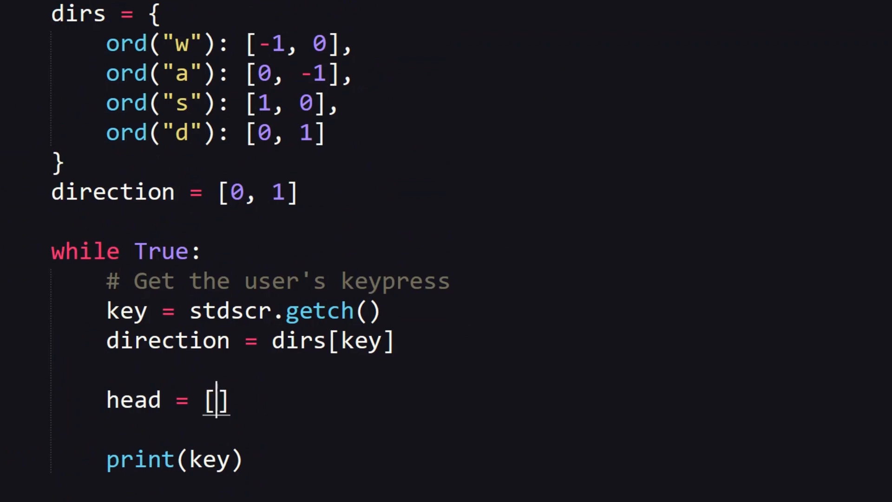
type("segments[0][0]]")
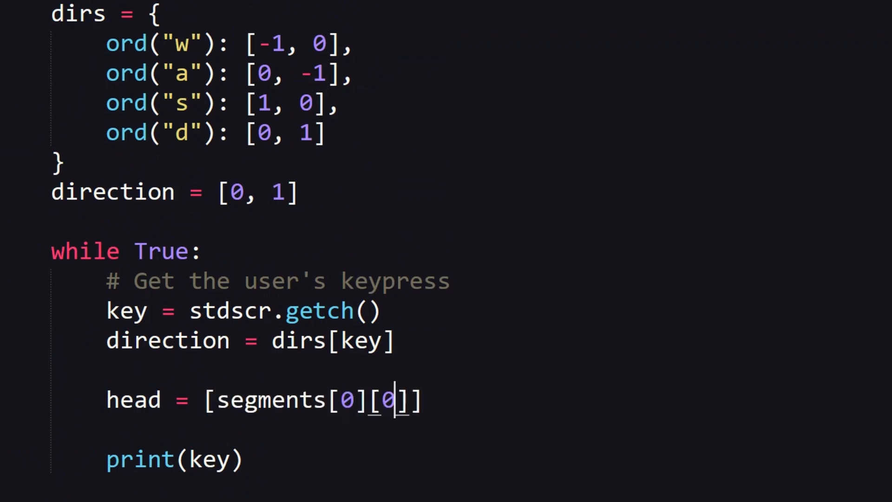
type("+direction[0],]")
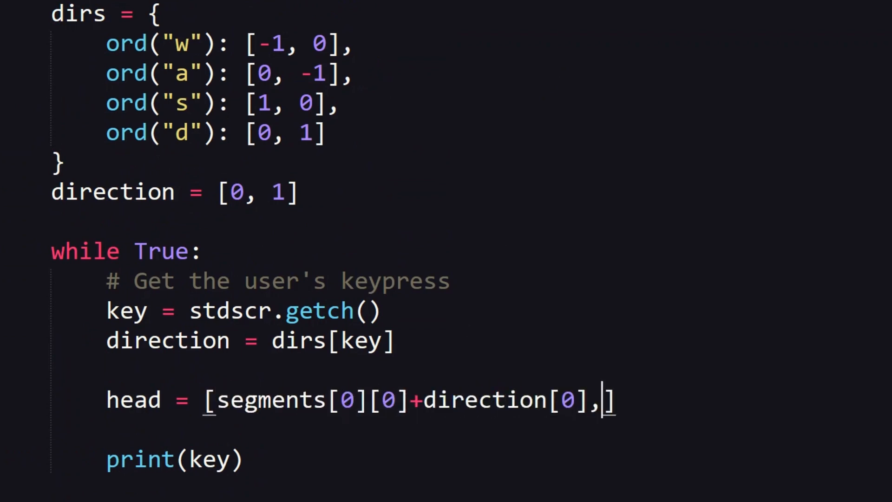
type("segments[0]")
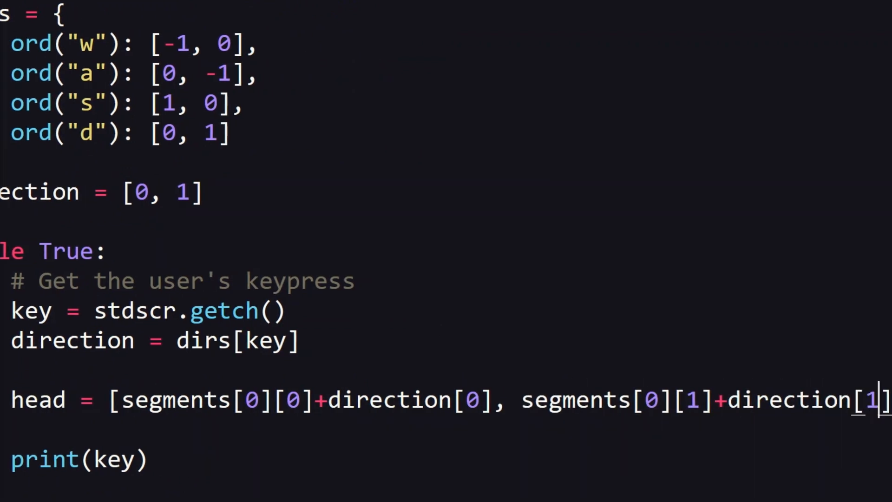
type("segments.insert(0, head")
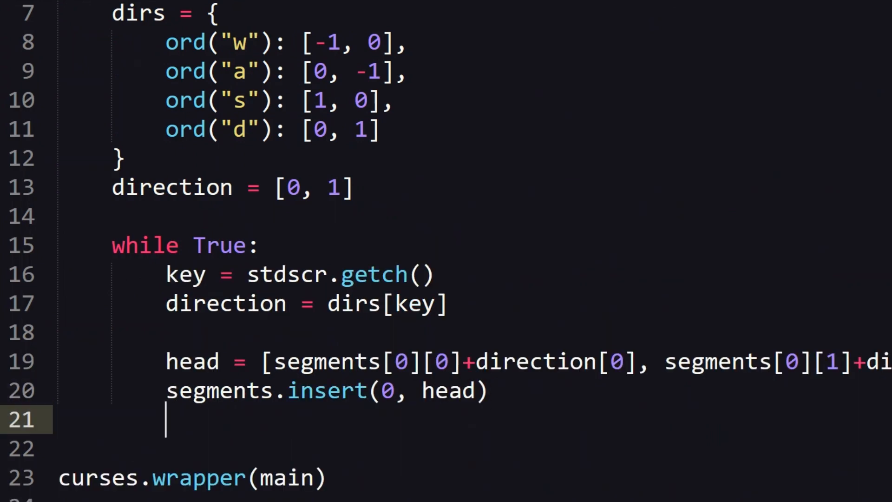
Step: Draw the new head with stdscr.addch(*segments[0], curses.ACS_BOARD)
type("stdscr.addch")
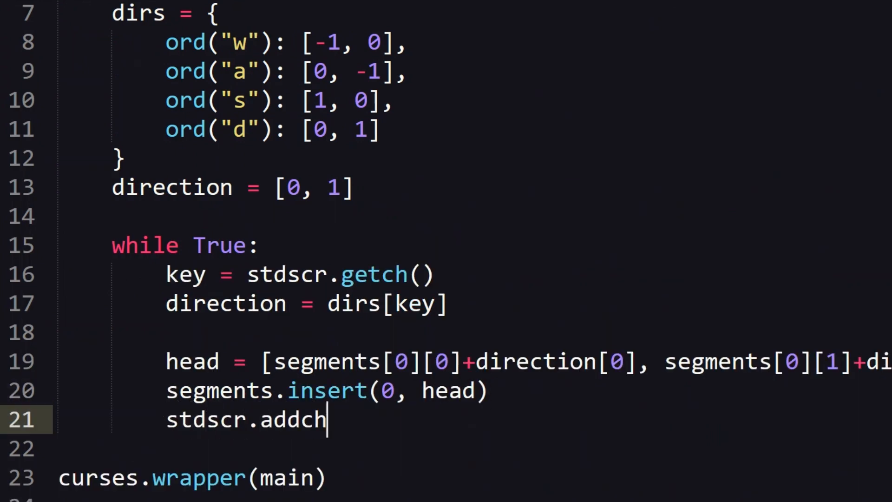
type("(")
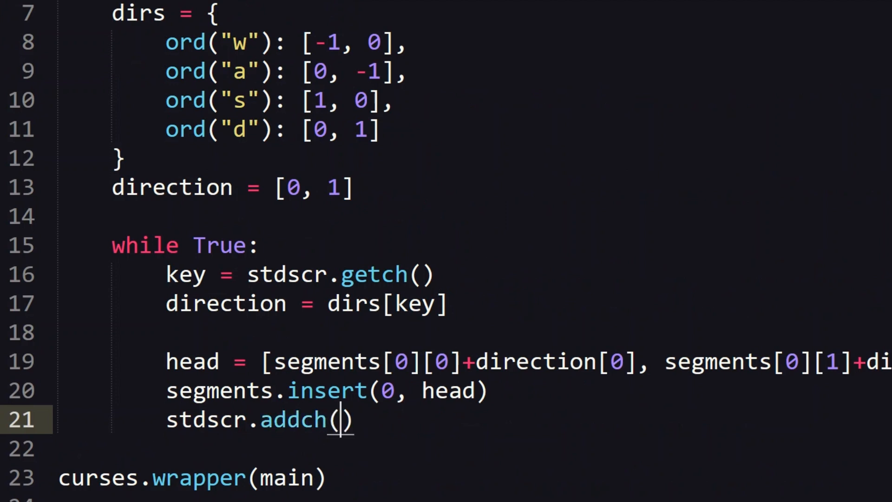
type("*segments[]")
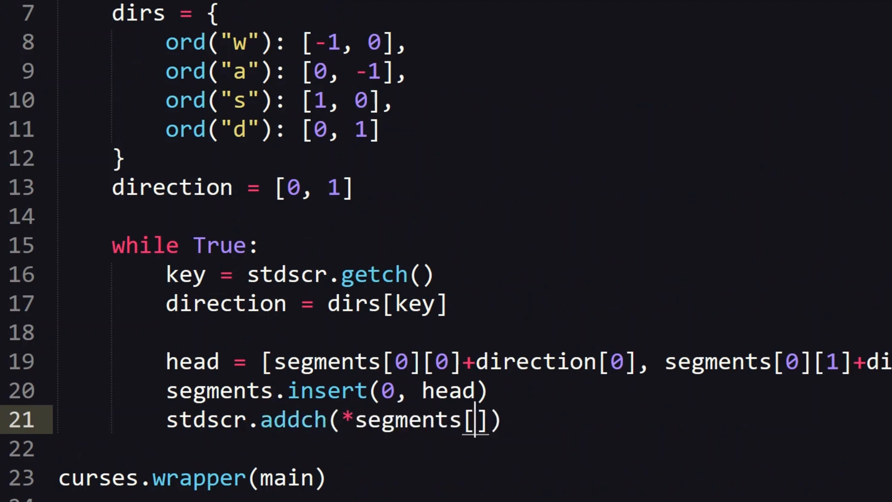
type("0], curses.AC")
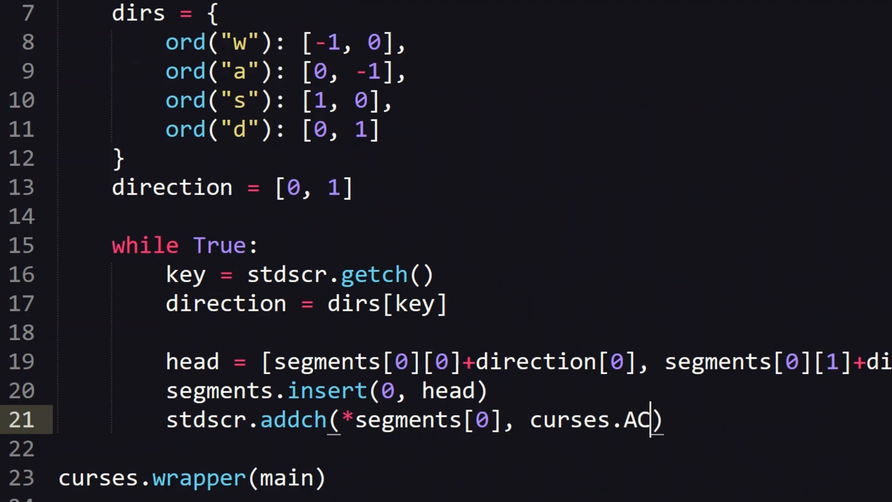
type("S_BOARD")
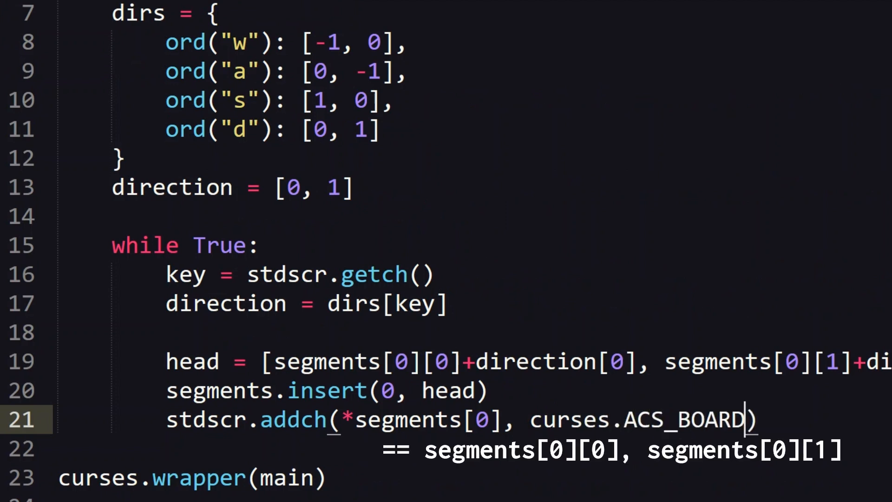
Step: Pop the tail with tail = segments.pop() and erase it with stdscr.addch(*tail, ' ')
type("tail =")
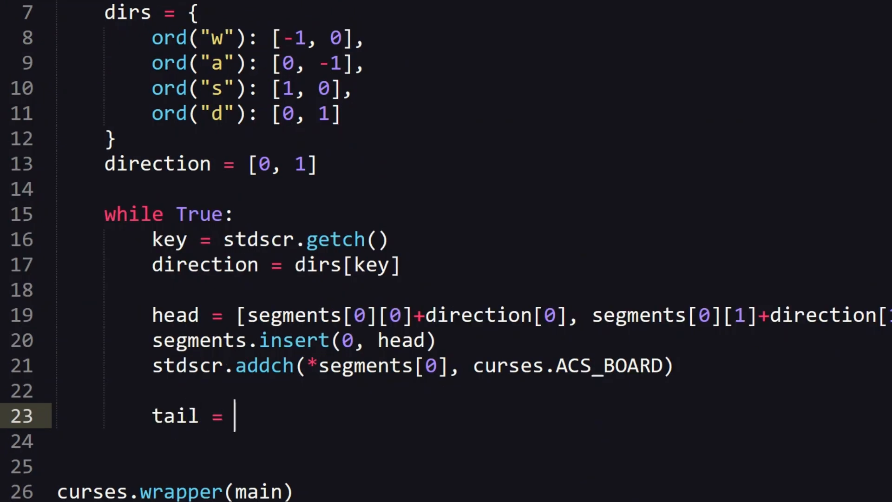
type("segments.pop(")
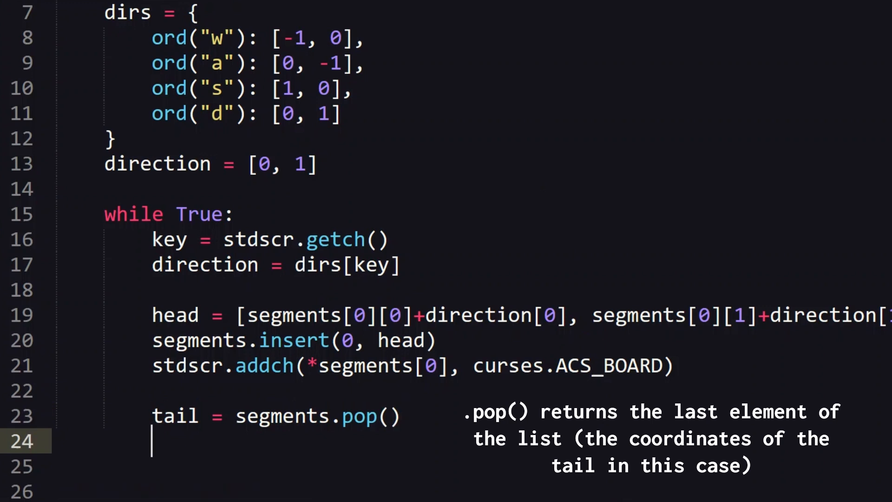
type("stdscr.addch(")
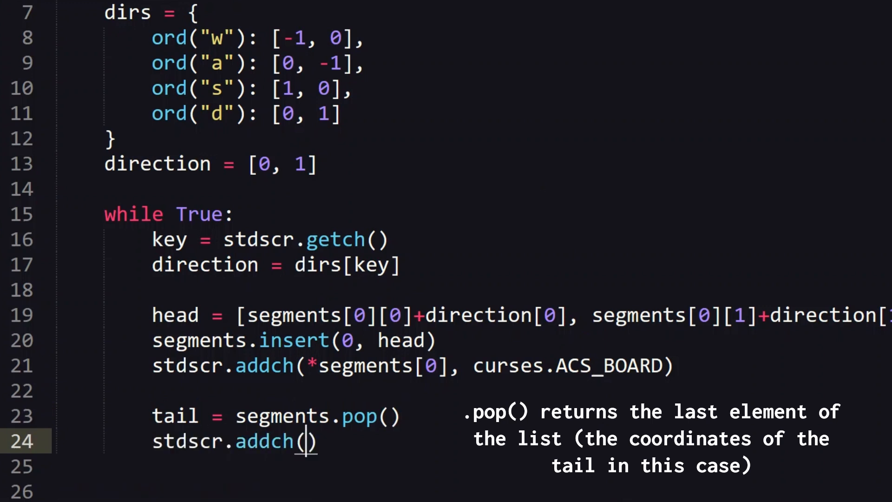
type("*tail, ' '")
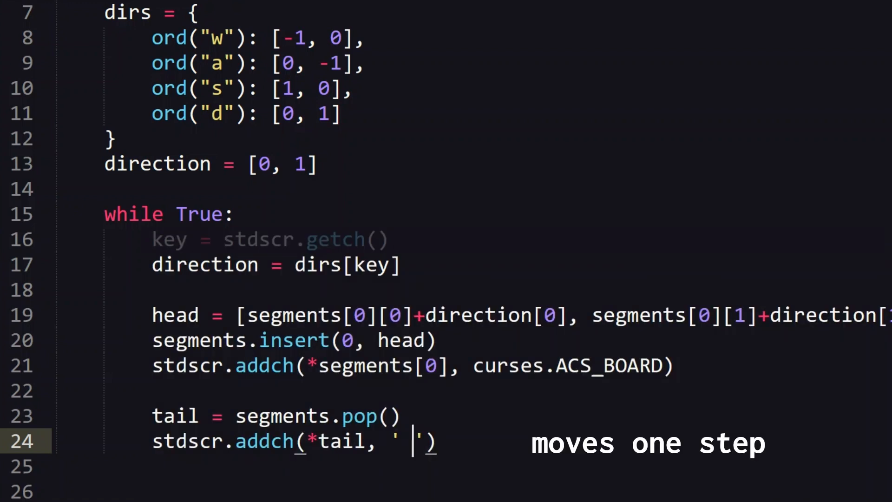
scroll("up", 3)
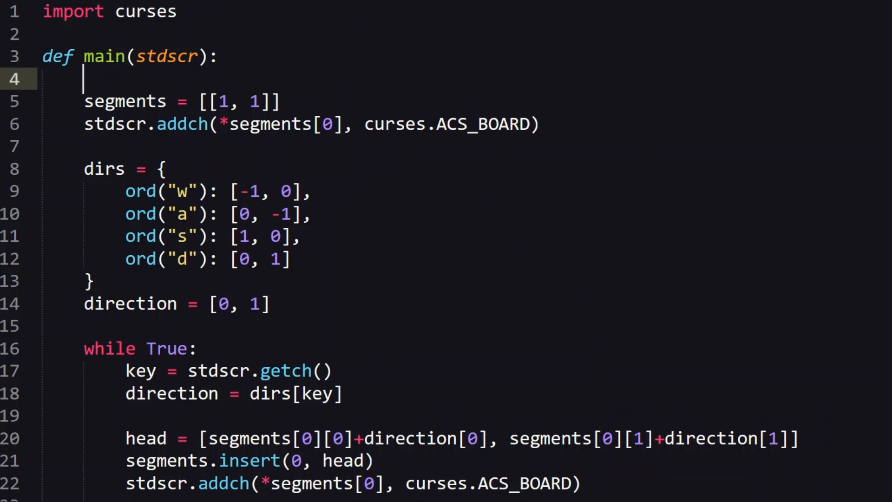
Step: Add stdscr.timeout(75) at the top of main and indent the direction assignment under the key check
type("s")
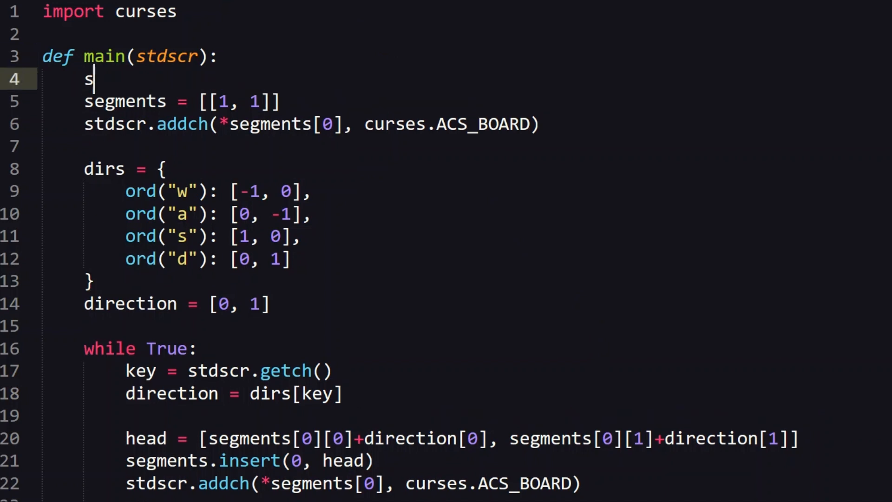
type("td")
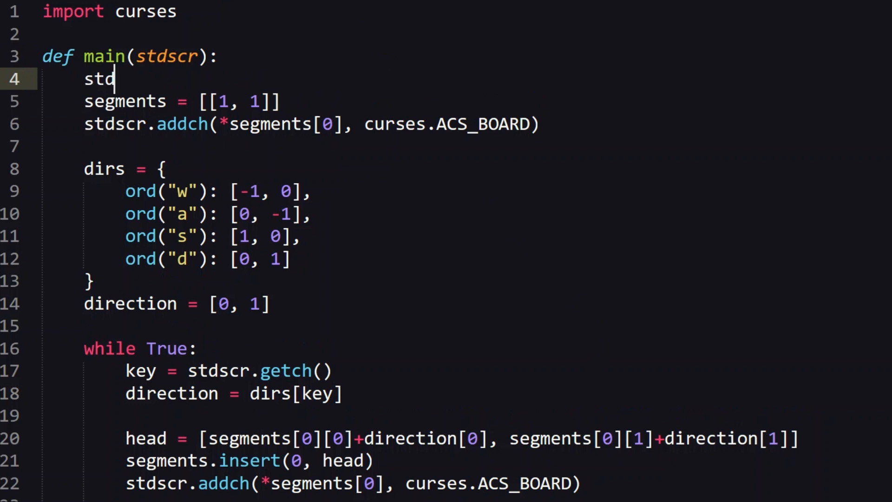
type("scr.t")
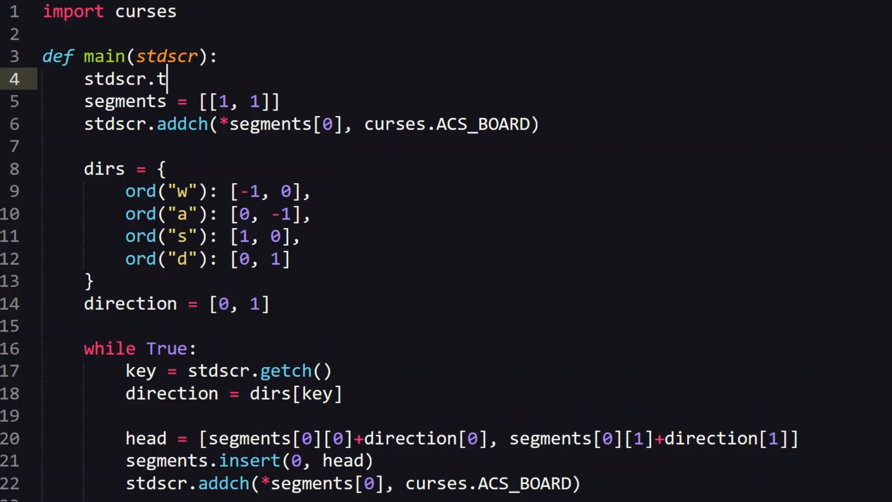
type("imeout")
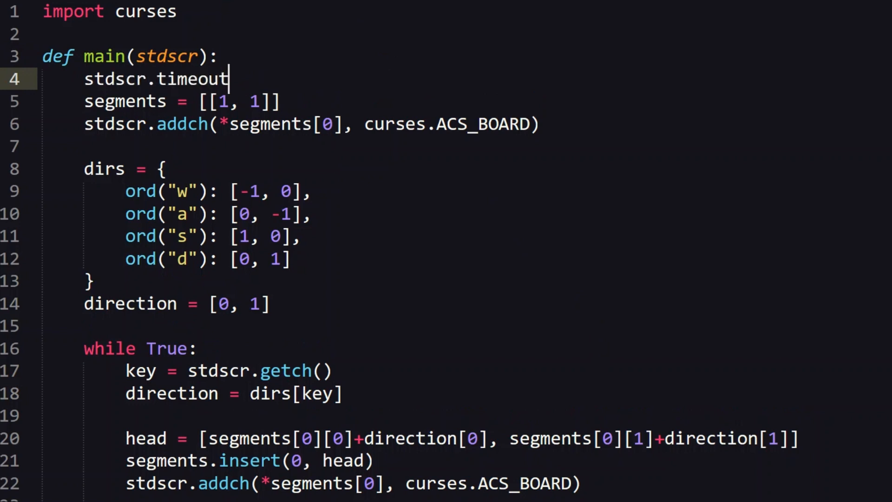
type("(75)")
type("if key in dirs:")
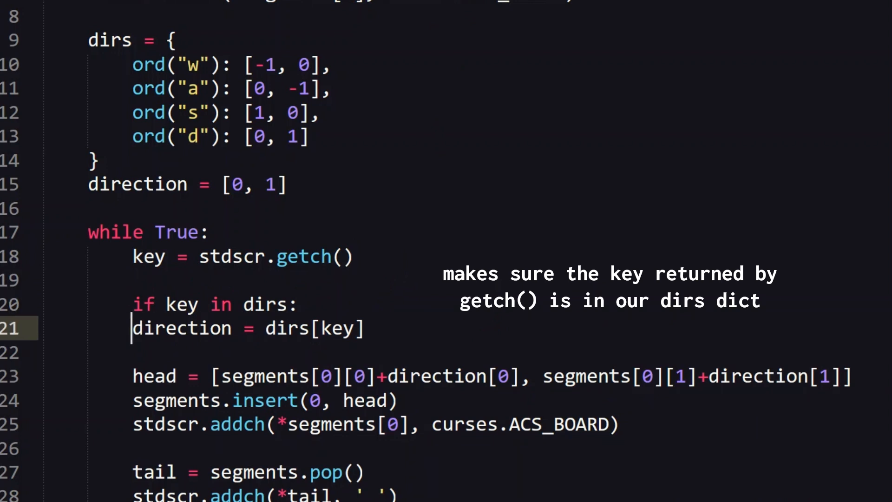
key("Tab")
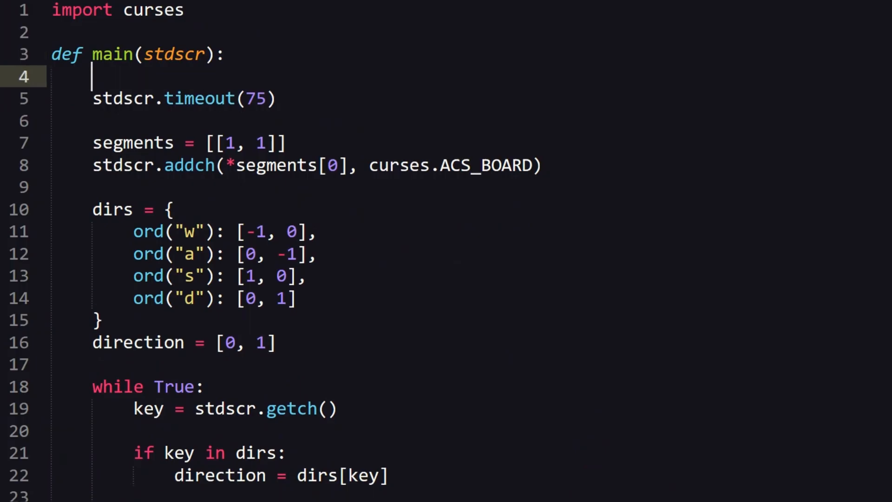
Step: Add stdscr.border() and height, width = stdscr.getmaxyx() at the start of main
type("stdscr.border()")
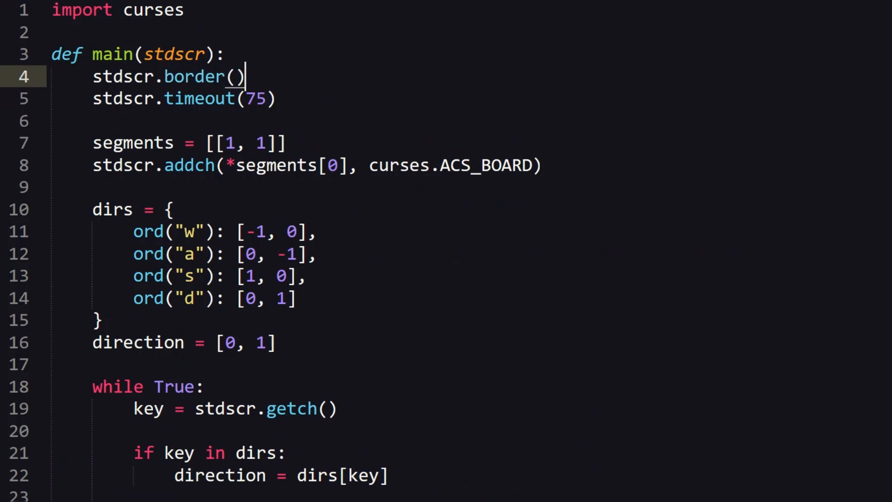
type("height, width = s")
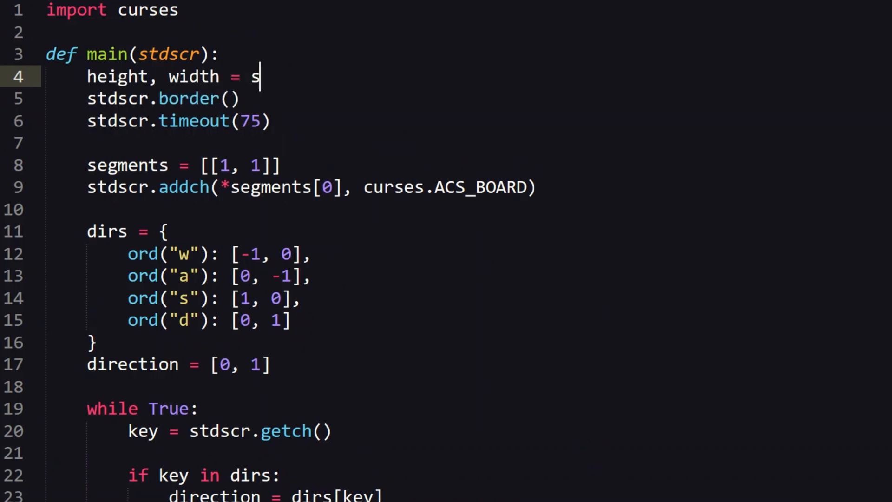
type("tdscr.getmaxyx()")
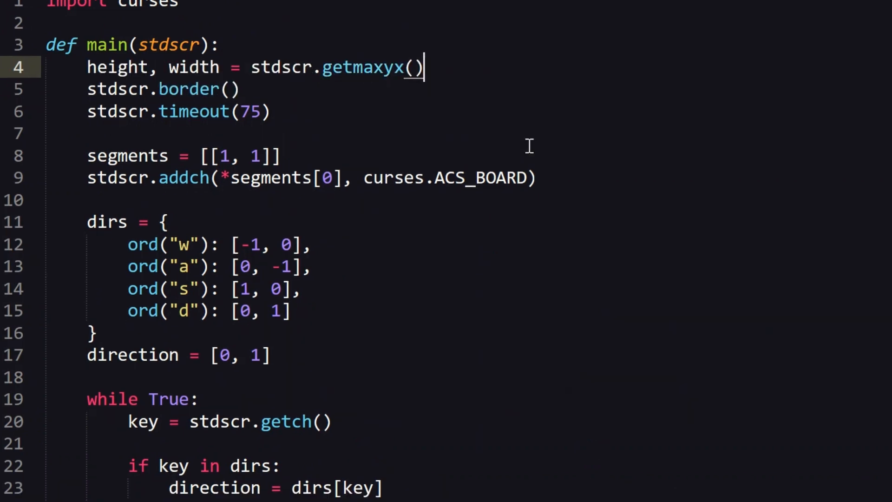
scroll("down", 3)
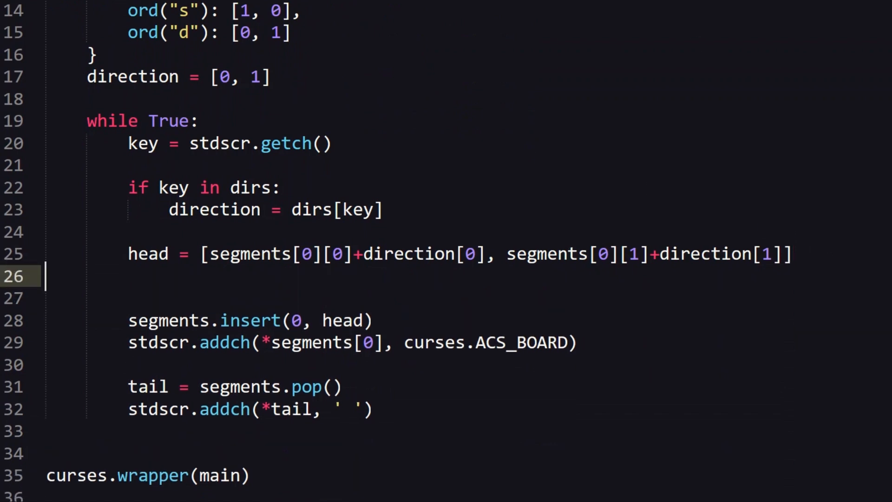
Step: Add if head[0] in [0, height-1] or head[1] in [0, width-1]: border check in the loop
type("if head[0] in [0,")
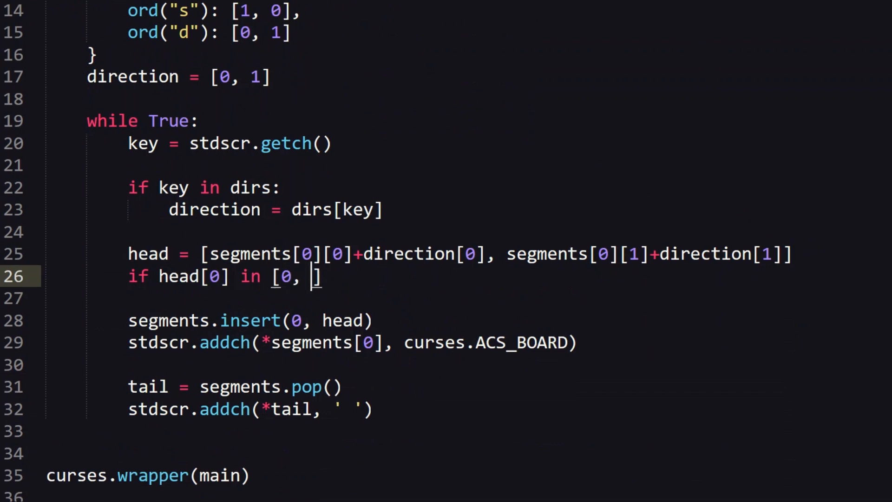
type("height-1] or")
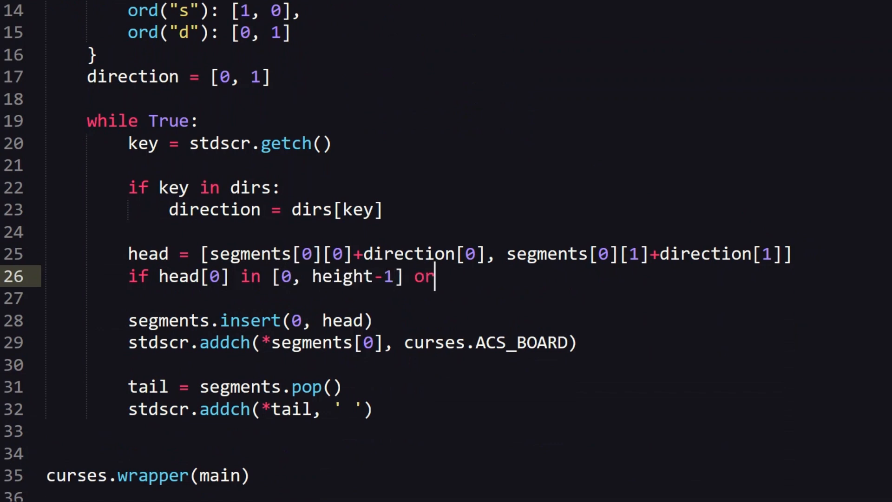
type("head[1] in [0, width-1]:")
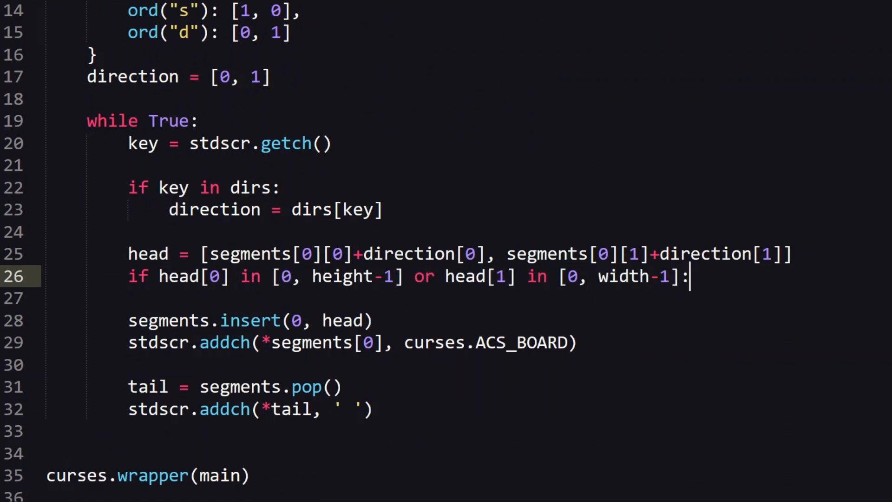
scroll("up", 3)
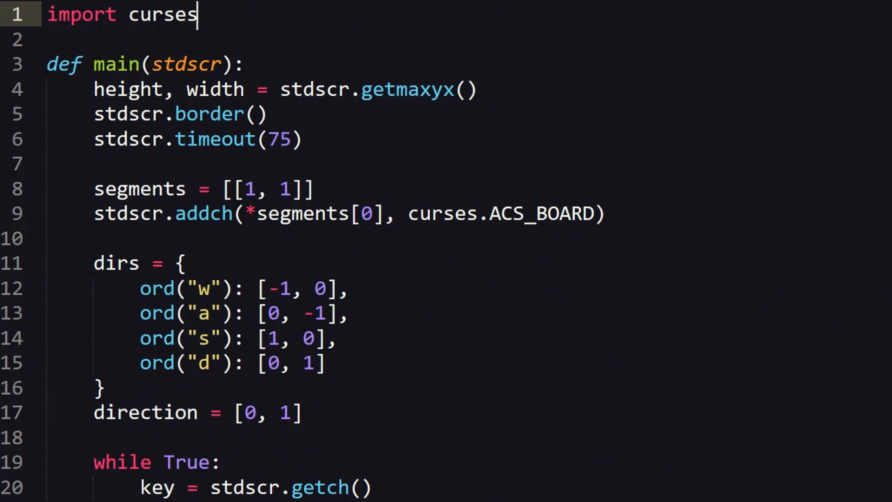
Step: Import random, set food_pos to randint(1, height-2) and randint(1, width-2), and start drawing it
key("Enter")
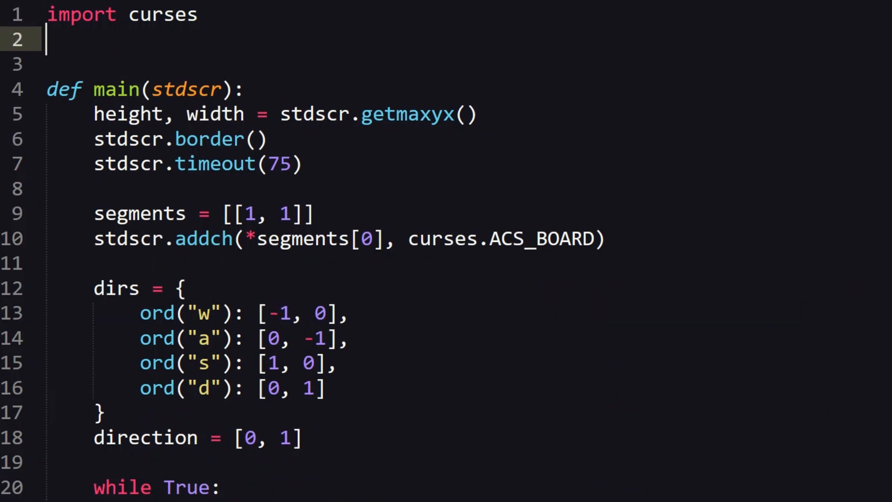
type("import random")
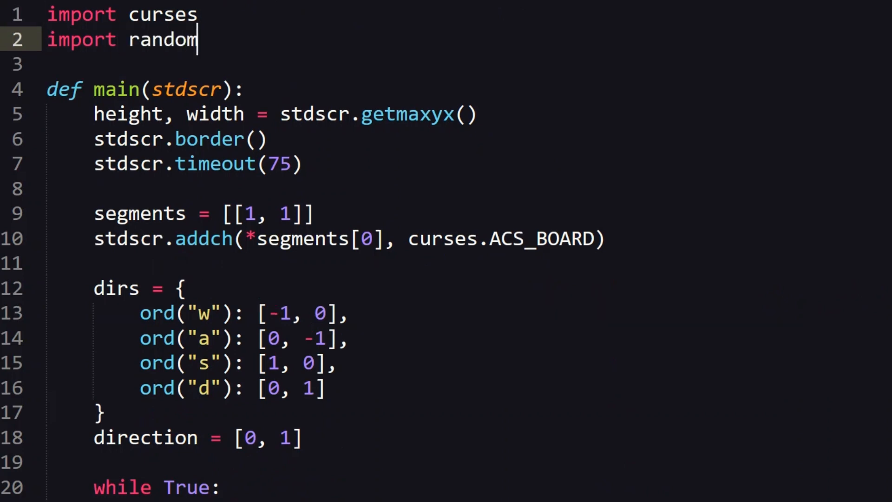
type("food_pos =")
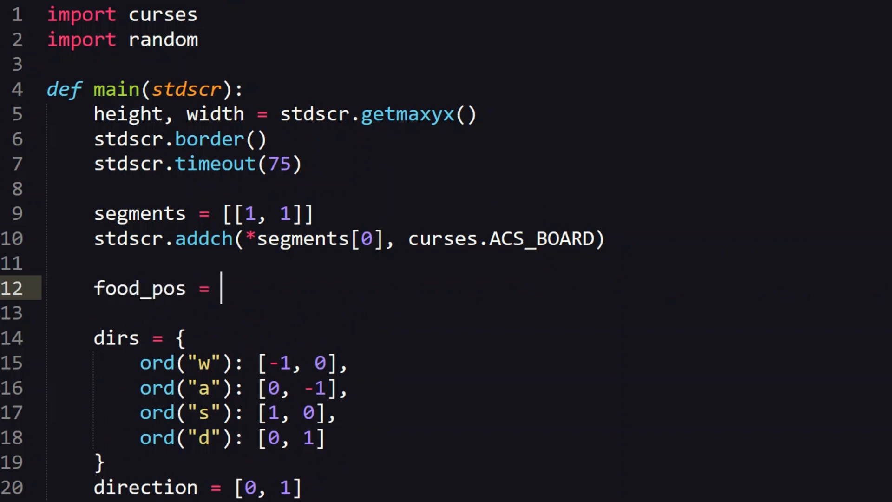
type("[random.randint]")
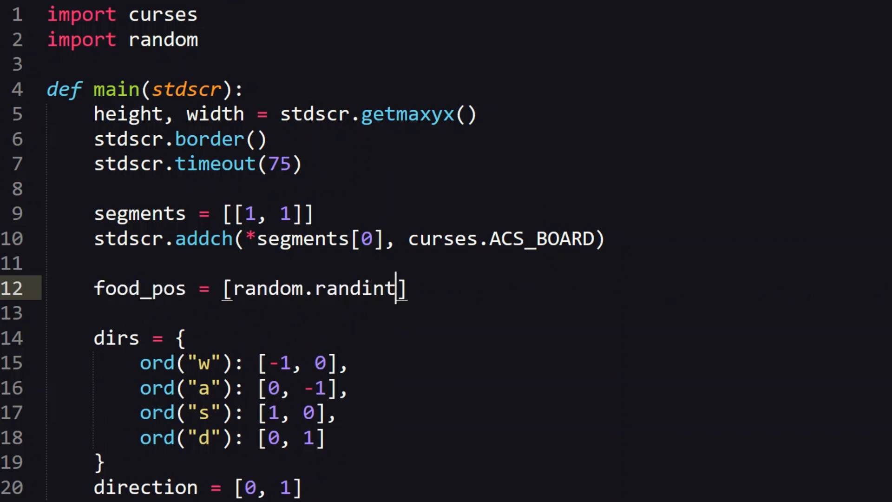
type("(1, height-2), rand")
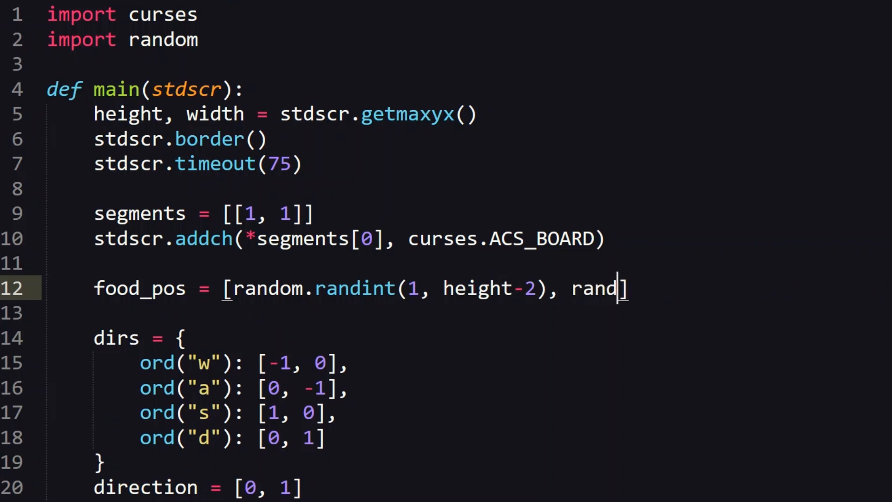
type("om.randint(1, width-2)")
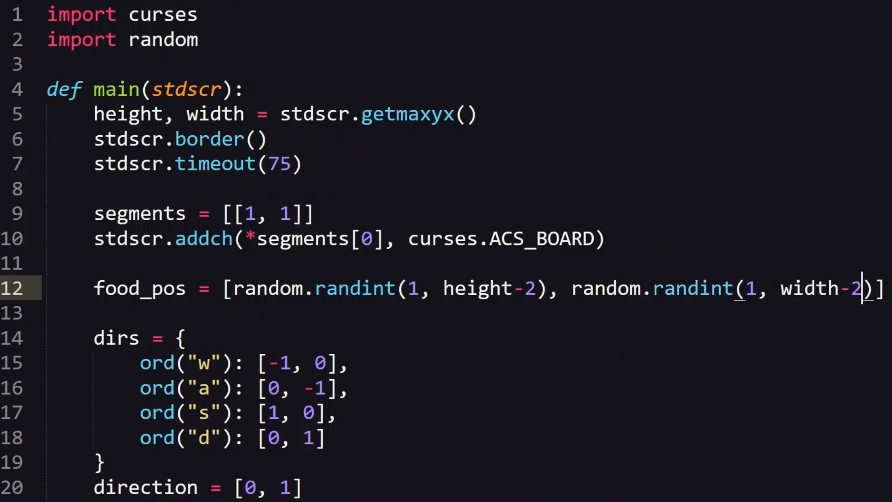
type("stdscr.addch(*food_pos,")
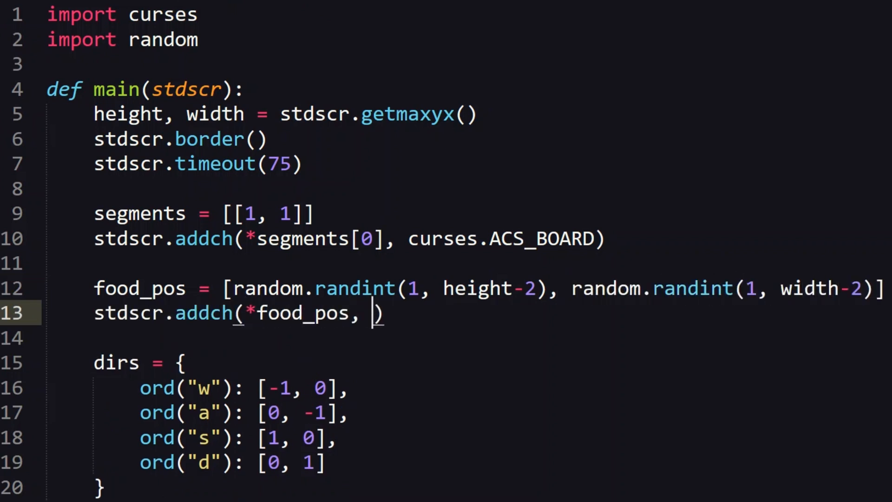
scroll("down", 3)
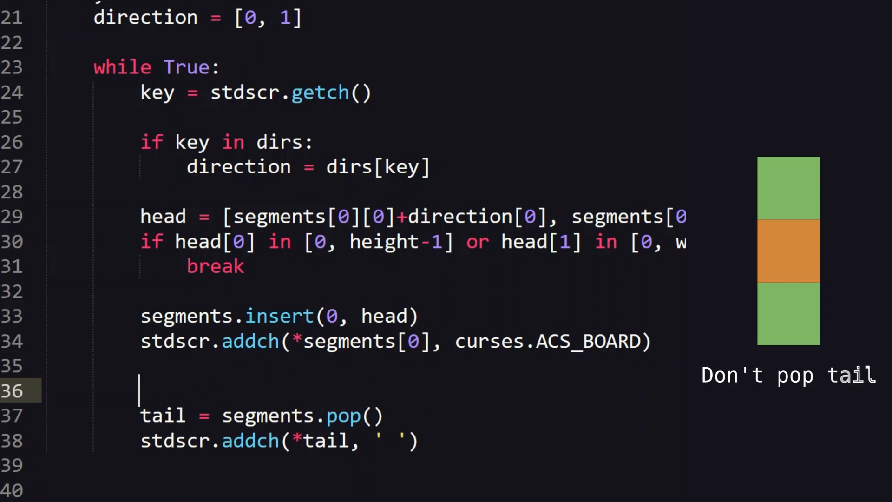
Step: Wrap the tail pop and erase inside `if head != food_pos:` so eating food skips dropping the tail
type("if")
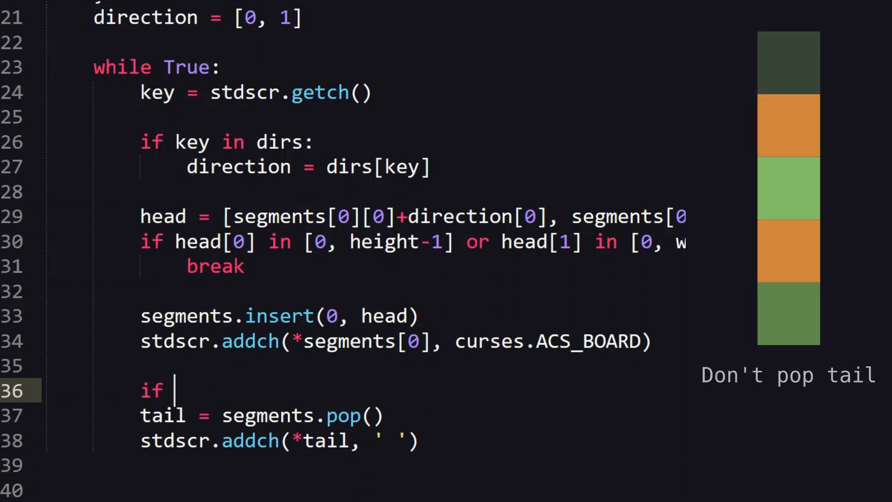
type("head !=")
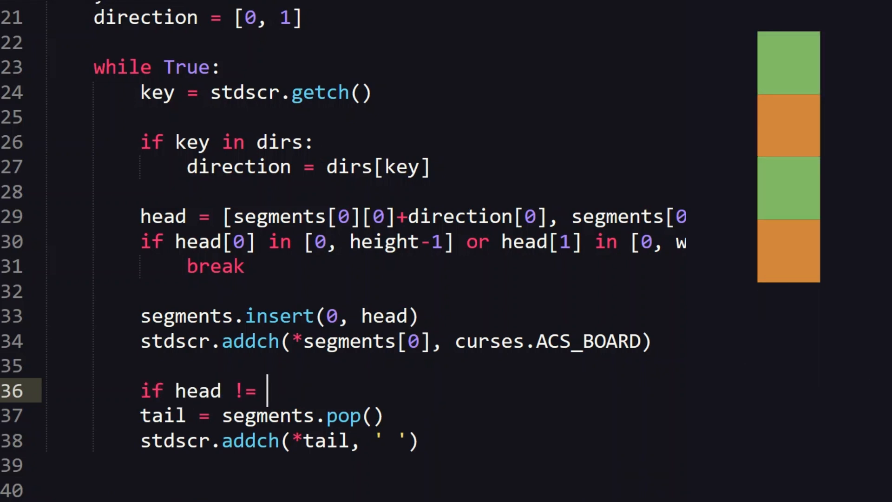
type("food_pos:")
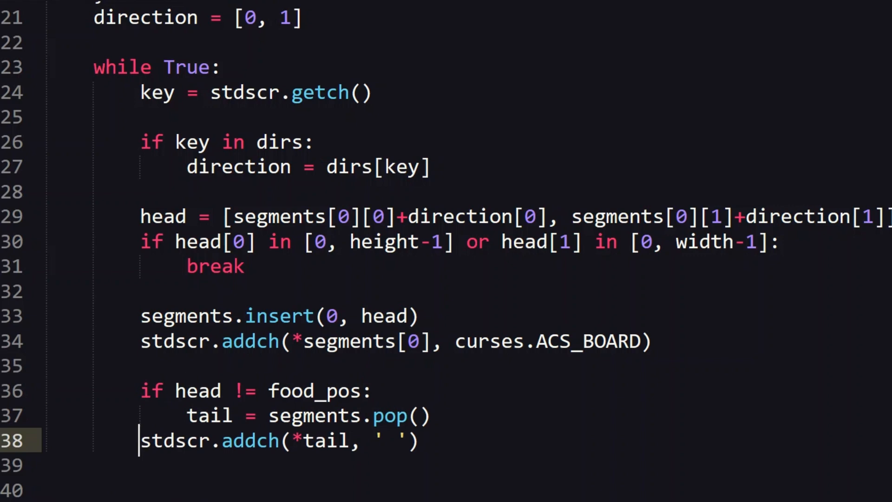
key("Tab")
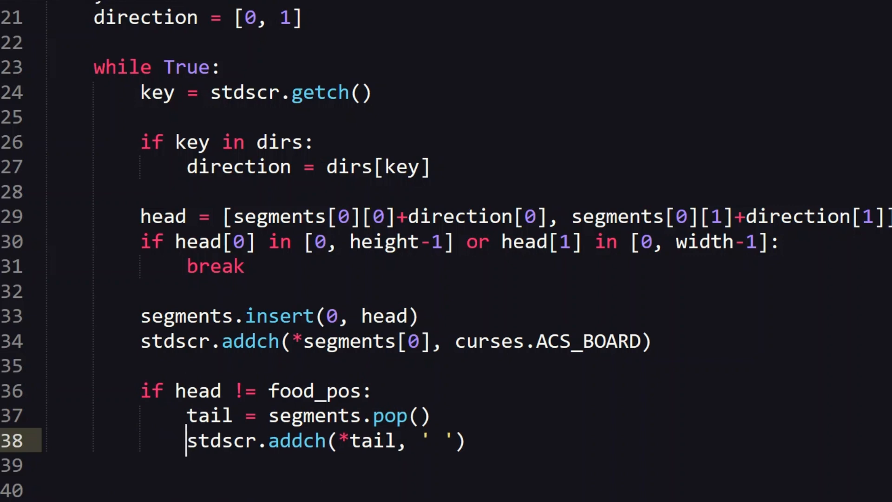
Step: Add an `else:` branch that picks a new random food_pos and draws the '@' food
type("el")
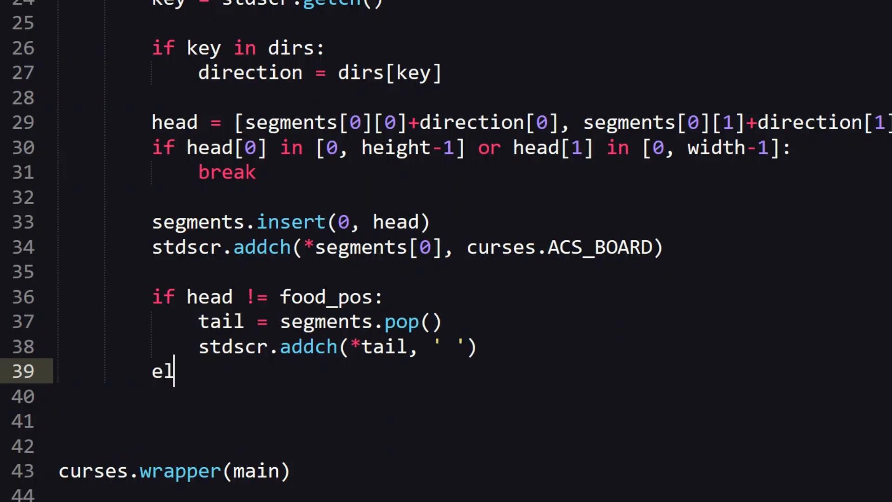
scroll("up", 3)
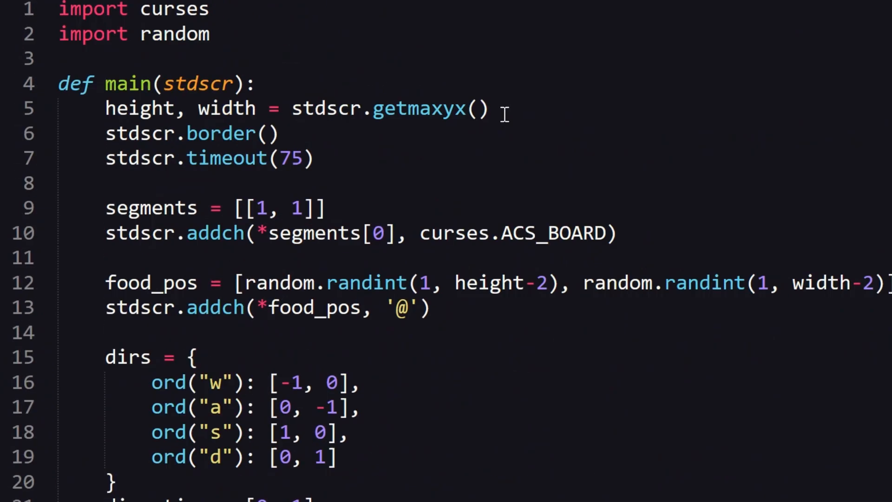
scroll("down", 3)
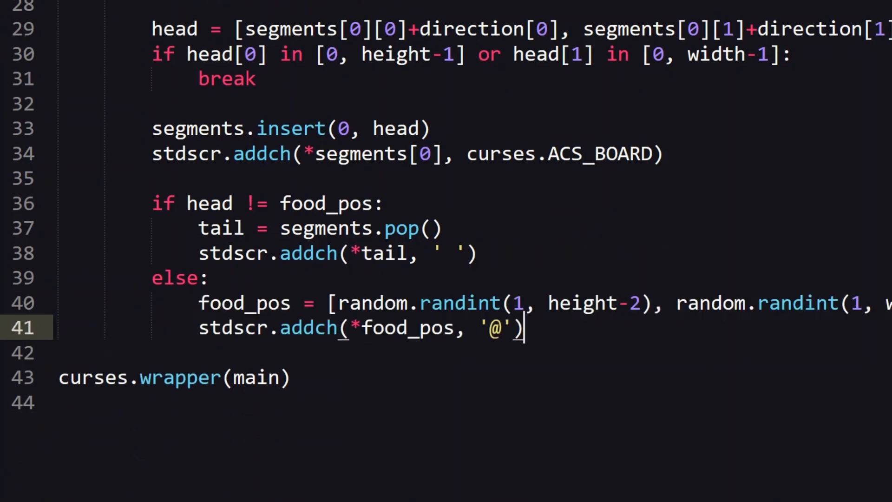
scroll("up", 3)
type("std")
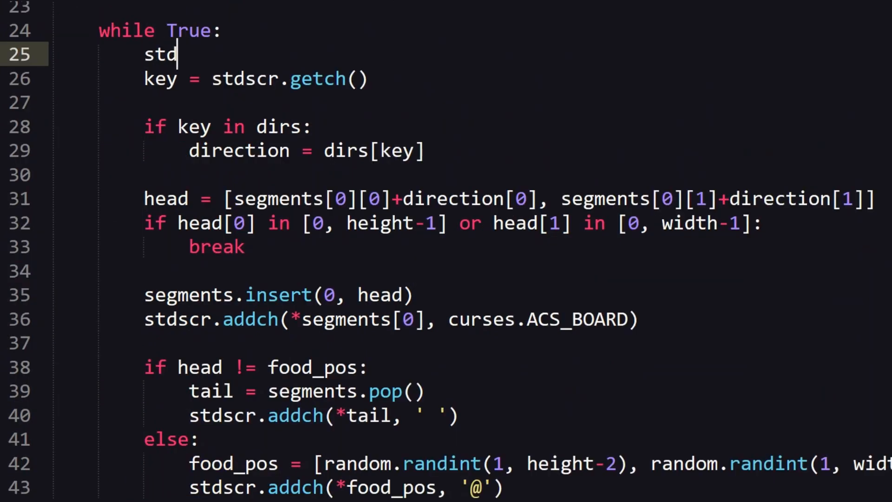
Step: Add `stdscr.addstr(height-1, width-11, f"Score: {score}")` at the top of the while loop
type("scr.adds")
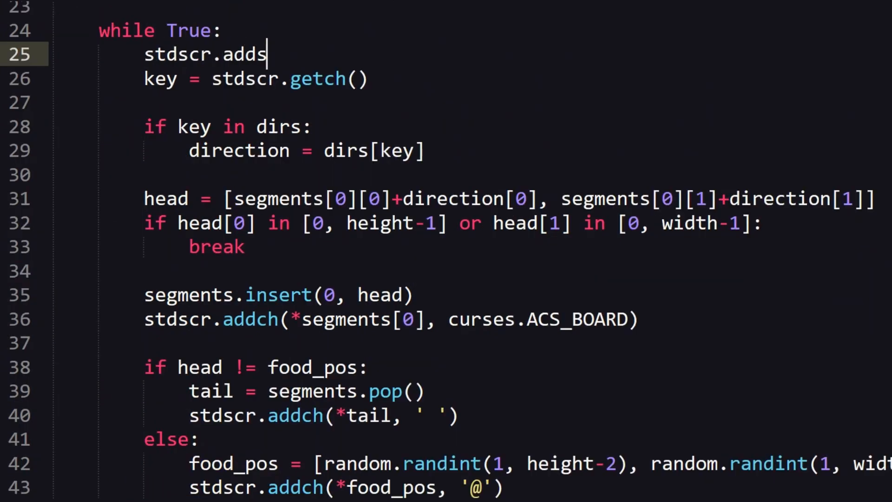
type("tr()")
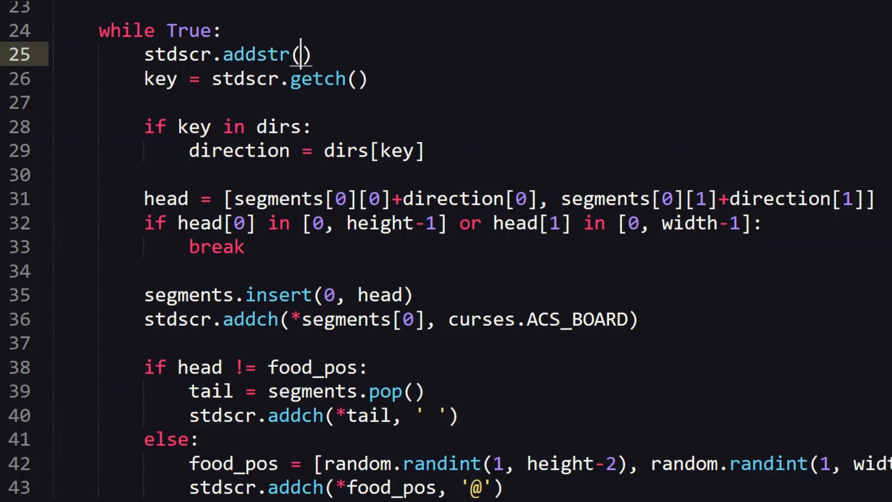
type("height-1, width")
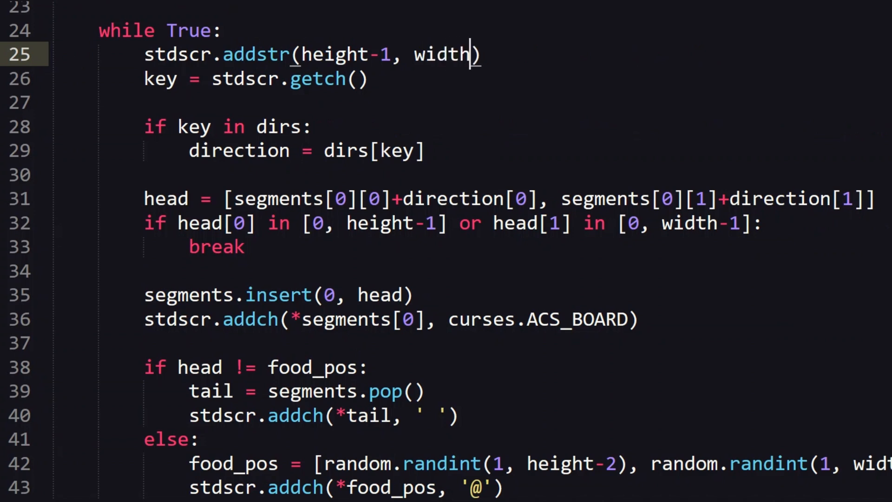
type("-11, f\"Score:")
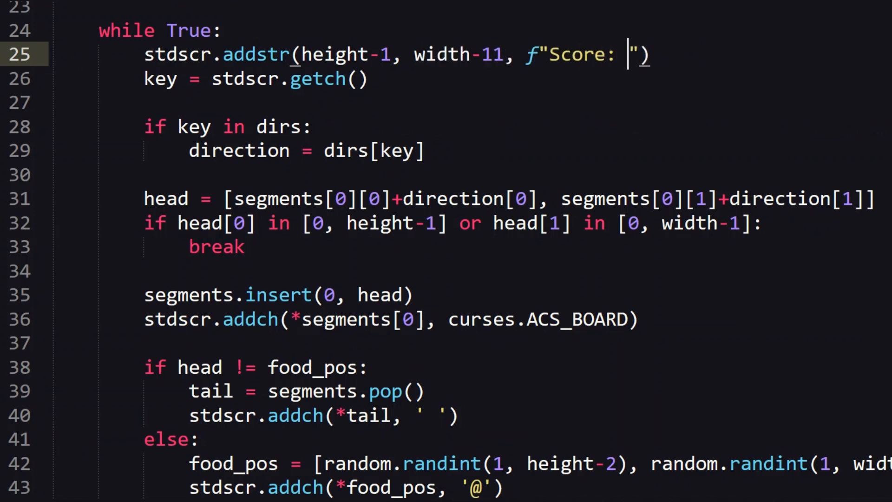
type("{score}")
type("while")
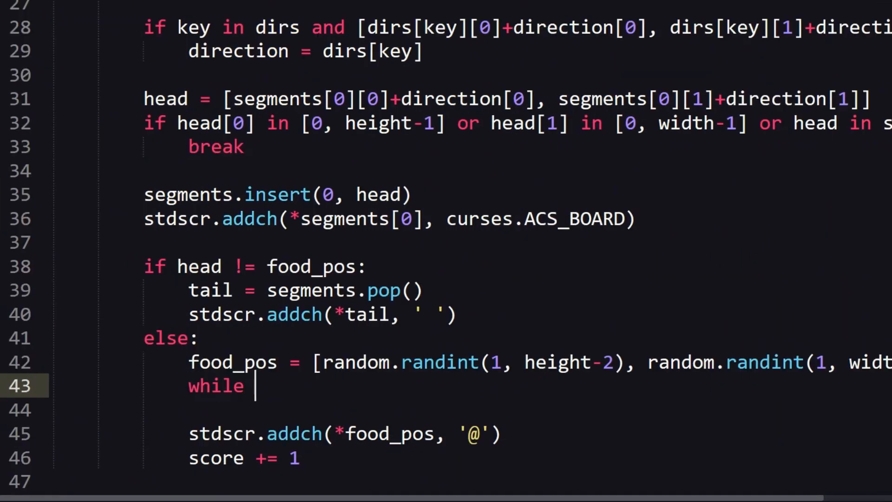
Step: Add `while food_pos in segments:` to re-roll food, and move the score addstr line after `score = 0`
type("food_pos in segments:")
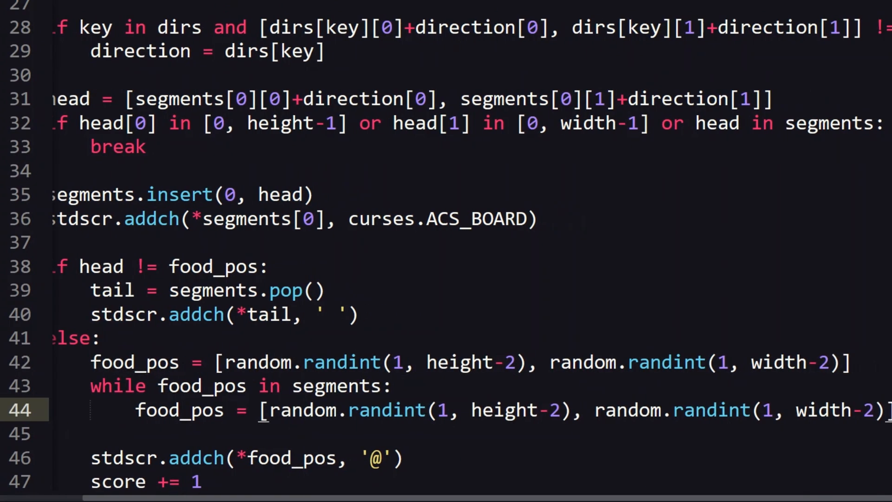
scroll("up", 3)
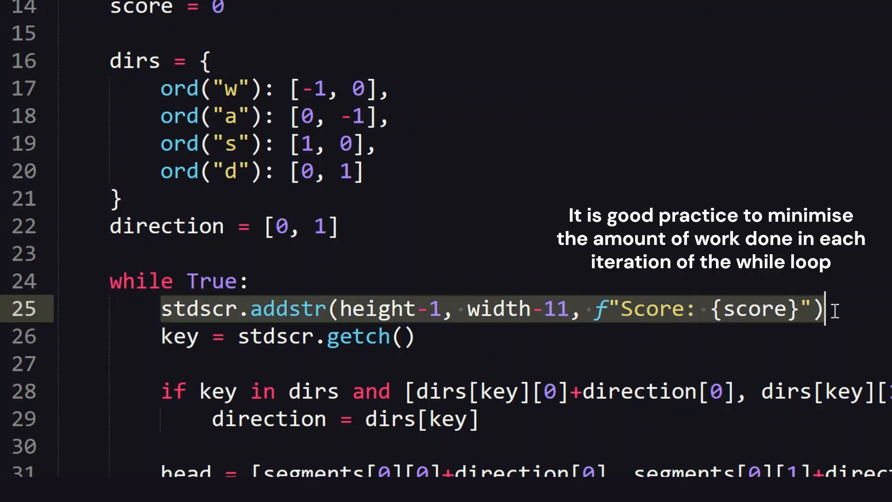
mouse_move(837, 319)
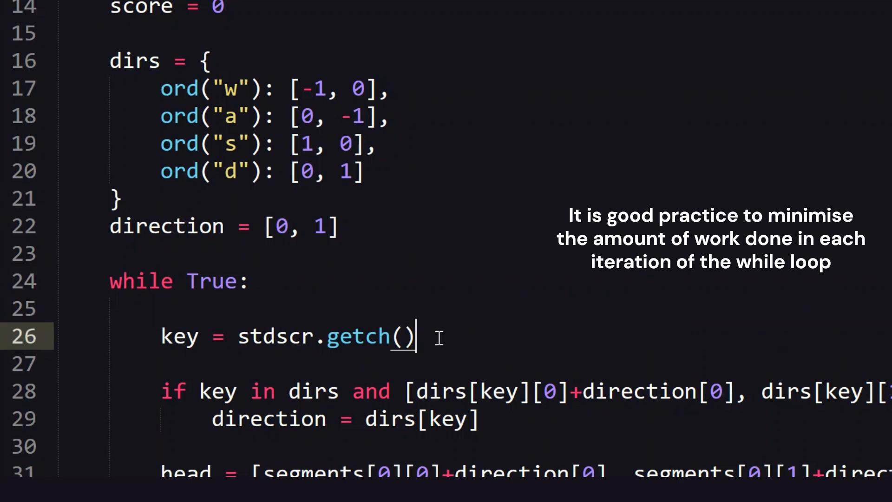
scroll("up", 3)
type("stdscr.addstr(height-1, width-11, f\"Score: {score}\")")
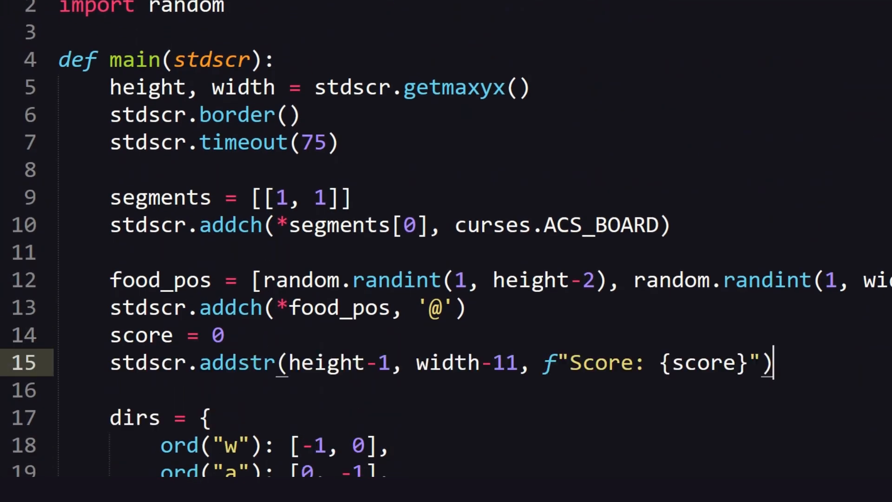
scroll("down", 3)
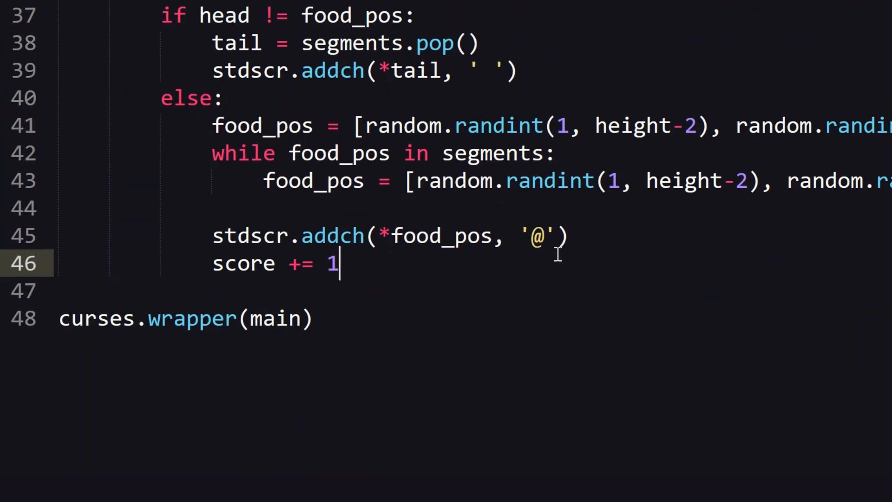